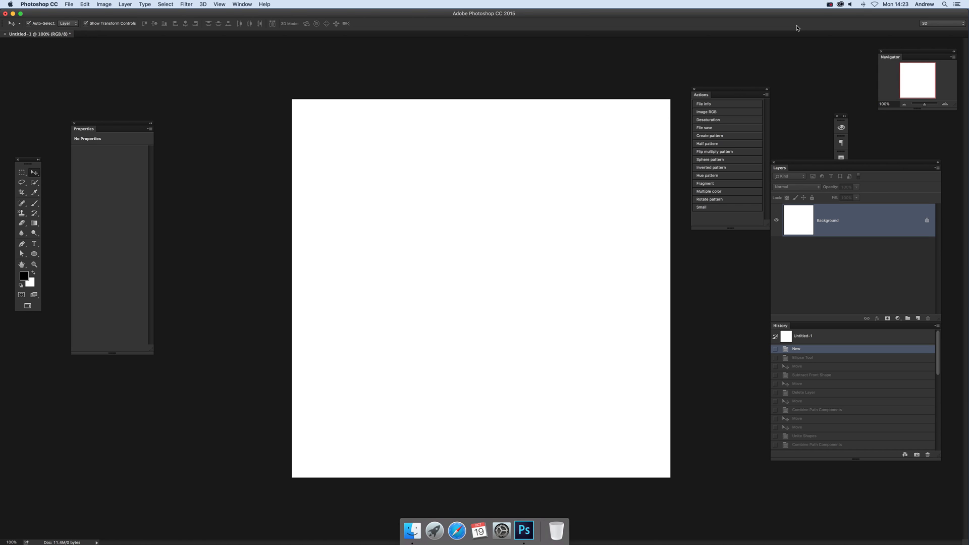
mouse_move(295, 164)
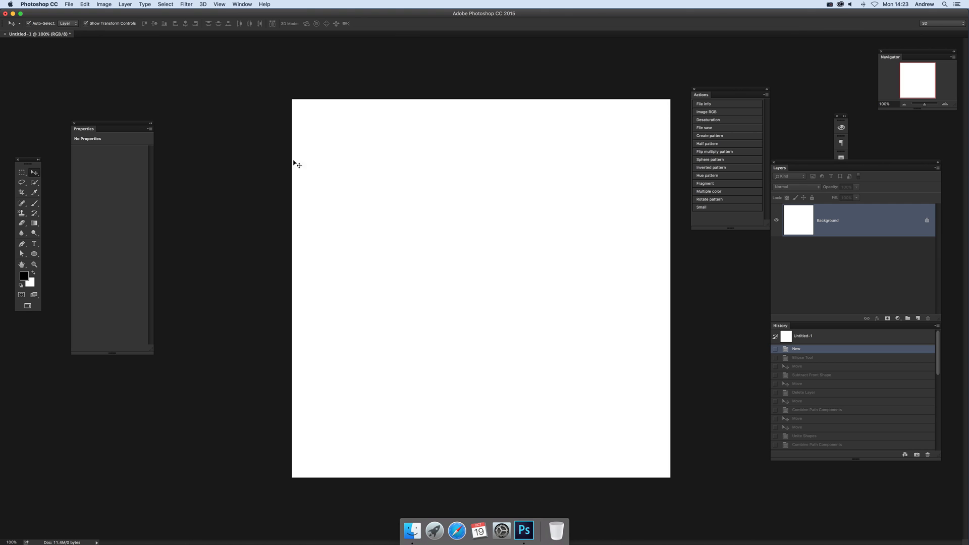
- Activate the Ellipse Tool from the toolbox shape group
click(33, 254)
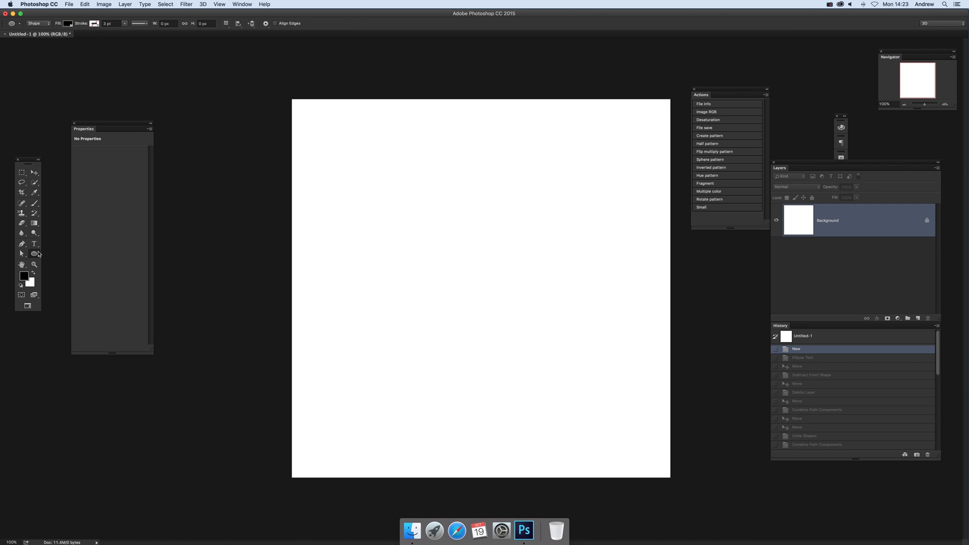
mouse_move(35, 255)
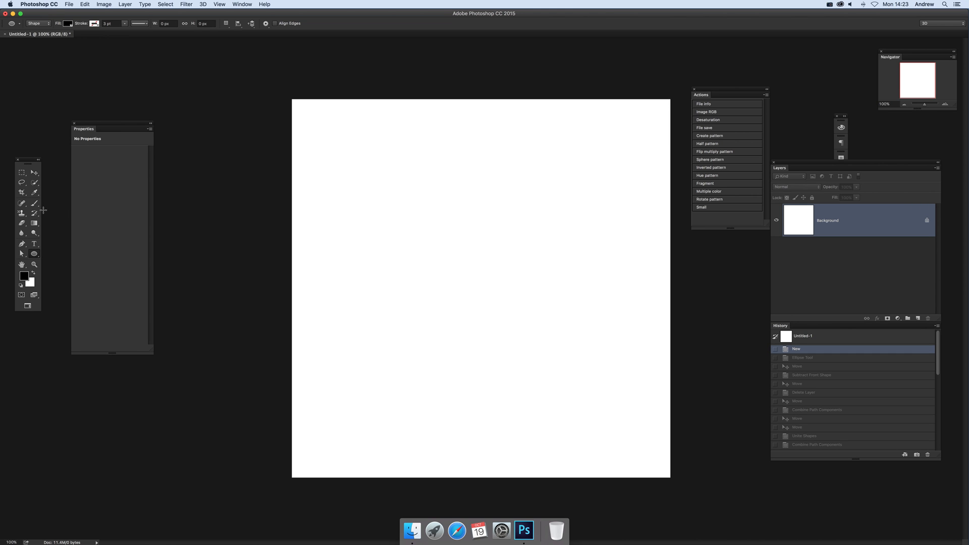
mouse_move(35, 257)
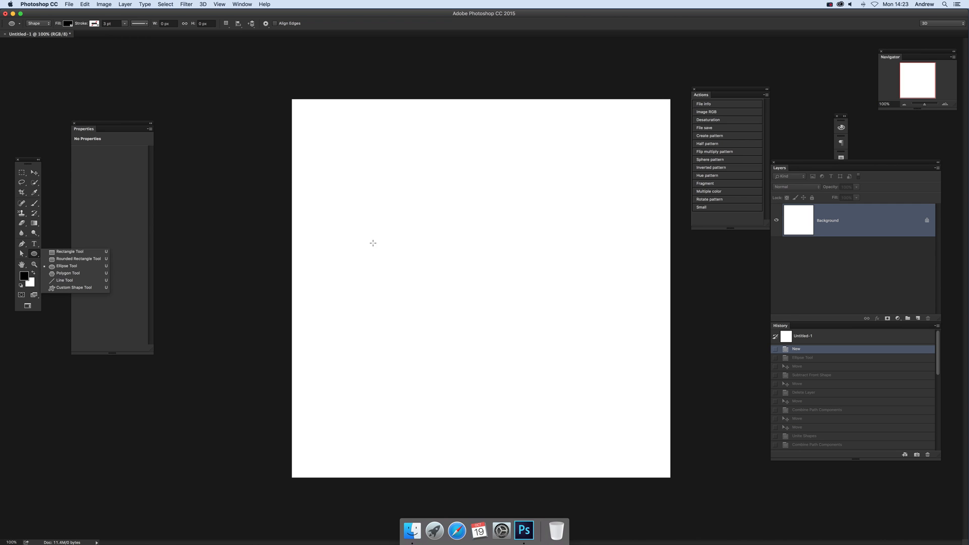
mouse_move(345, 149)
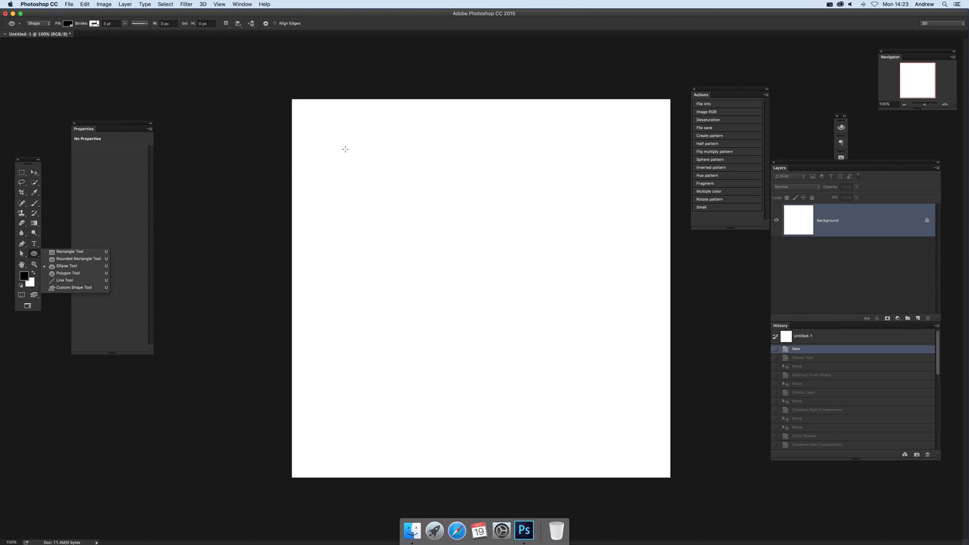
- Draw a large black circle, offset a duplicate down-right, and select both circle layers
drag(345, 149, 415, 245)
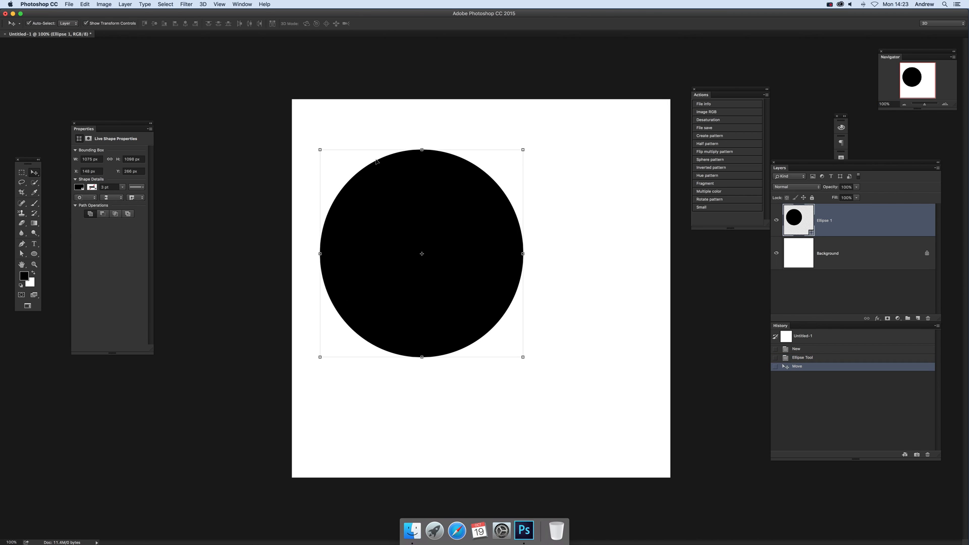
mouse_move(397, 211)
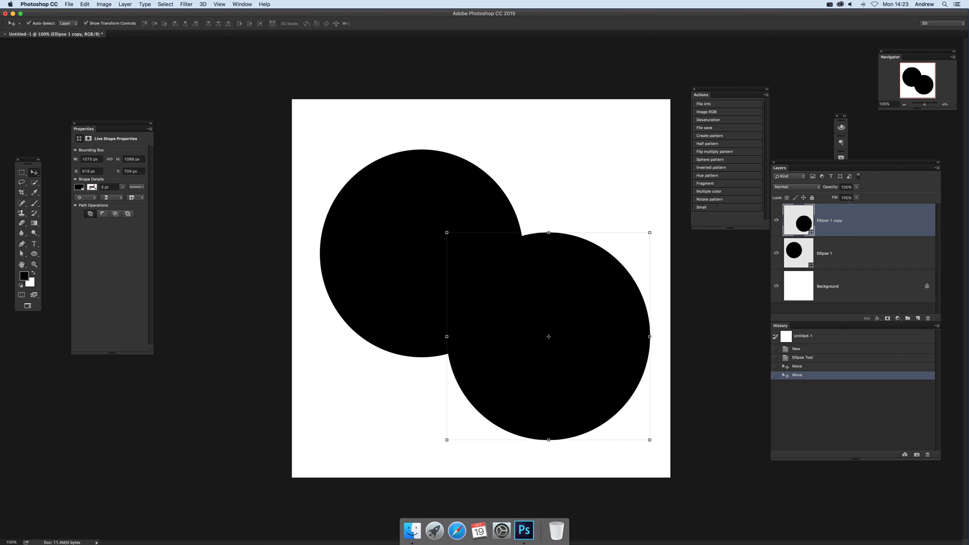
mouse_move(303, 123)
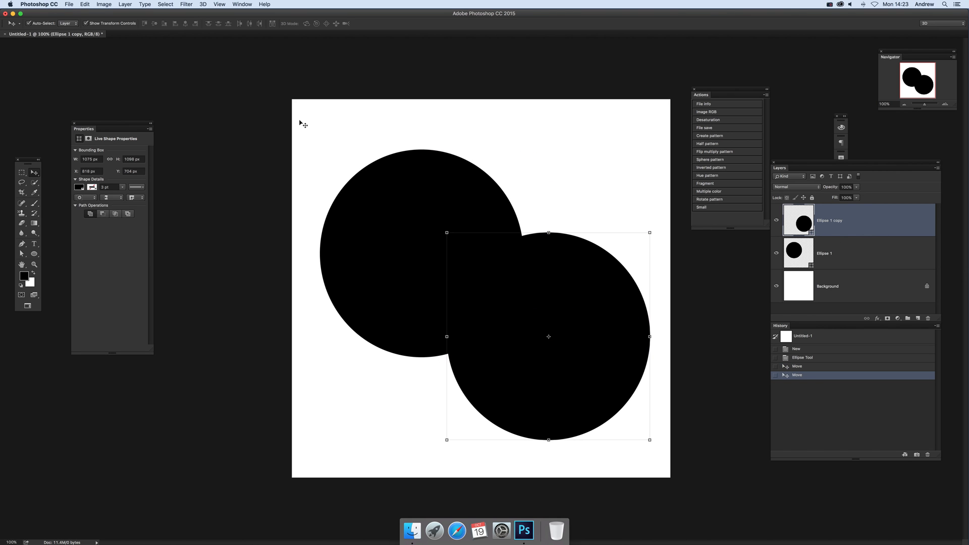
click(823, 253)
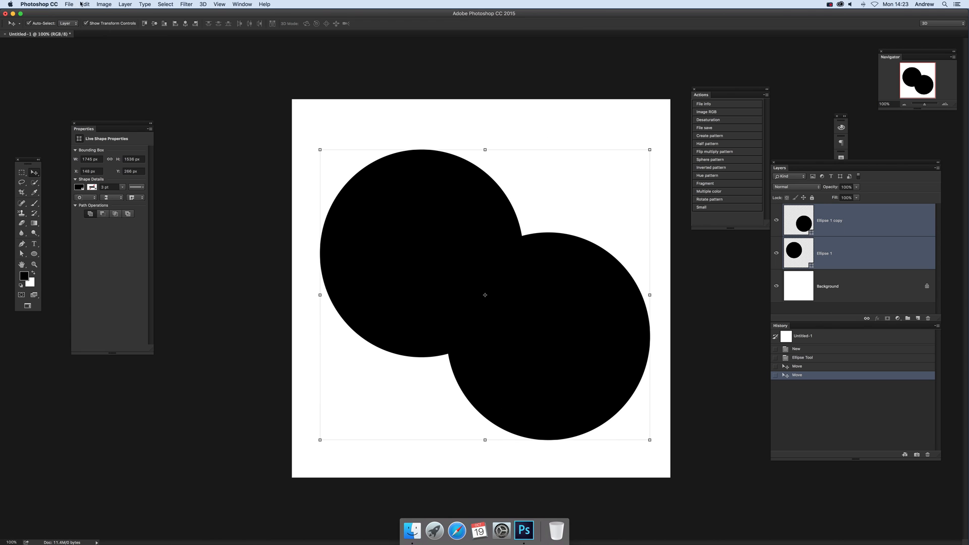
- Apply Layer > Combine Shapes > Subtract Front Shape to cut the front circle away
click(124, 4)
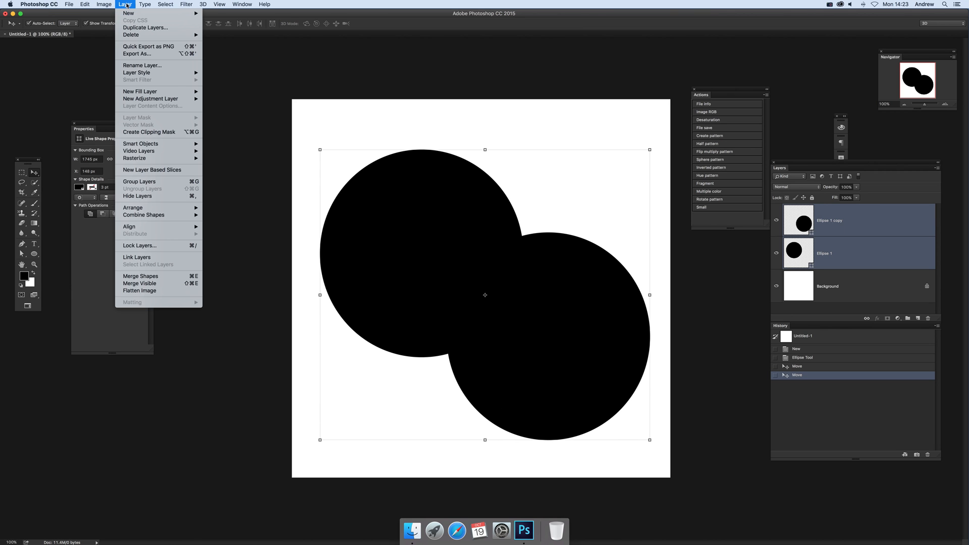
mouse_move(143, 215)
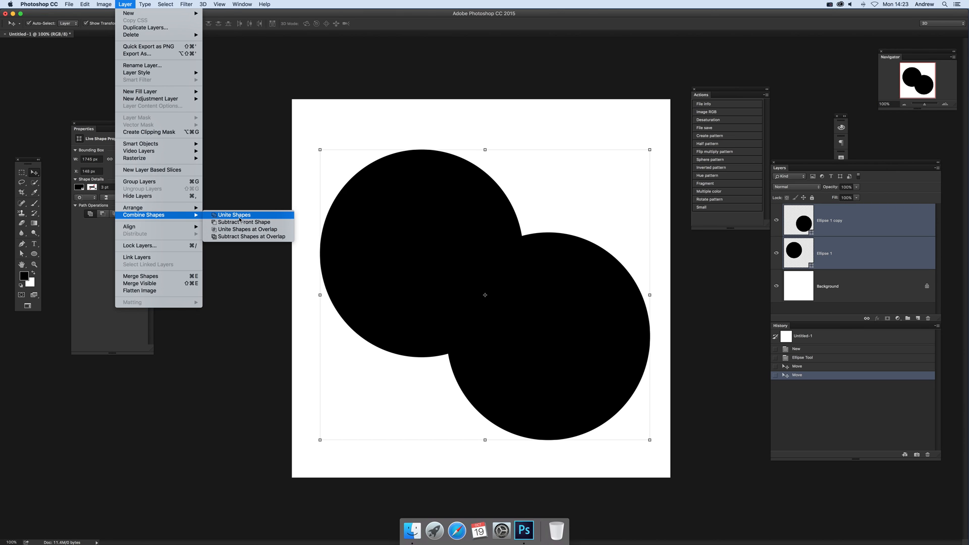
mouse_move(243, 222)
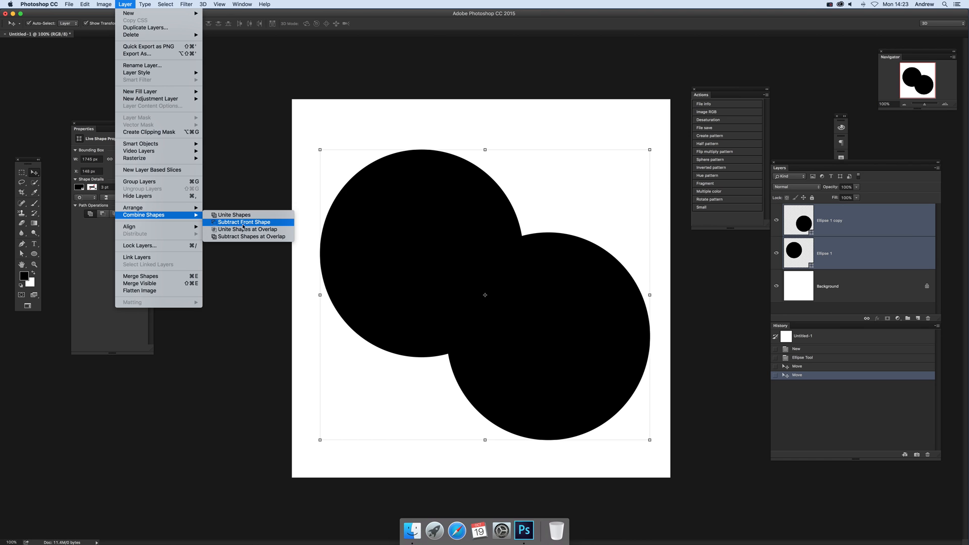
click(243, 221)
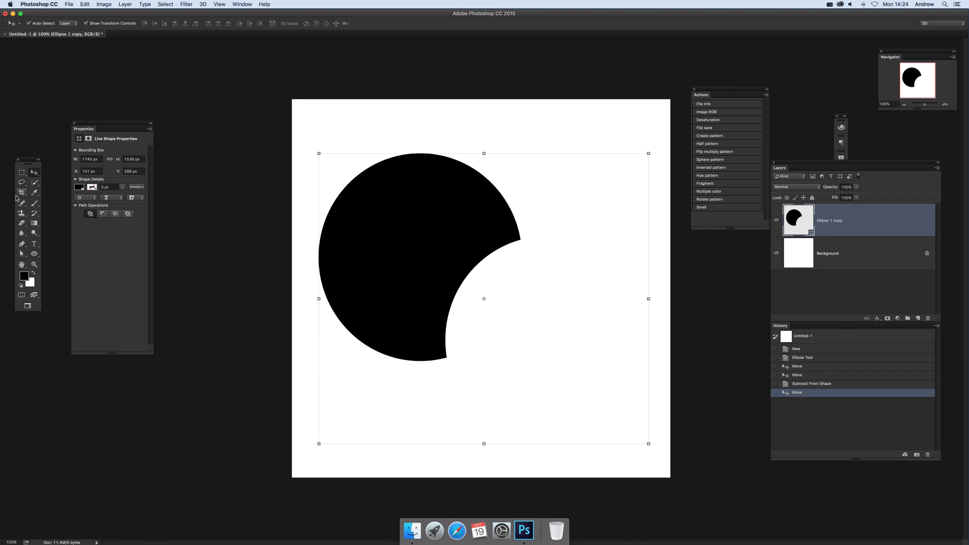
mouse_move(336, 151)
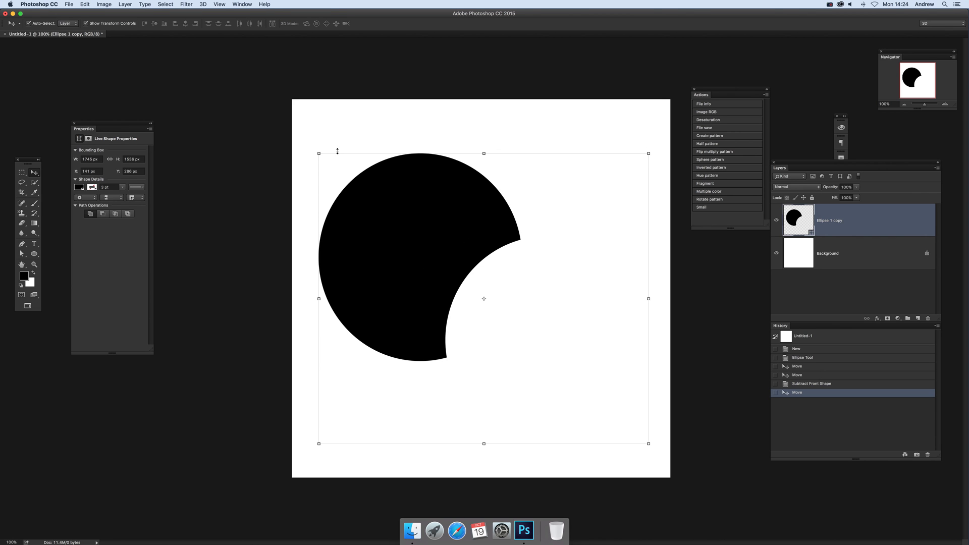
mouse_move(395, 435)
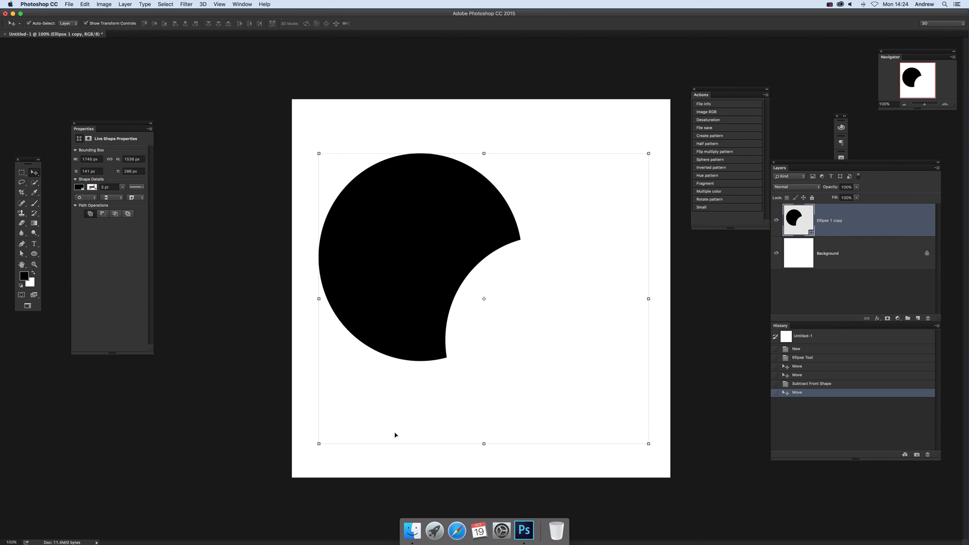
mouse_move(501, 273)
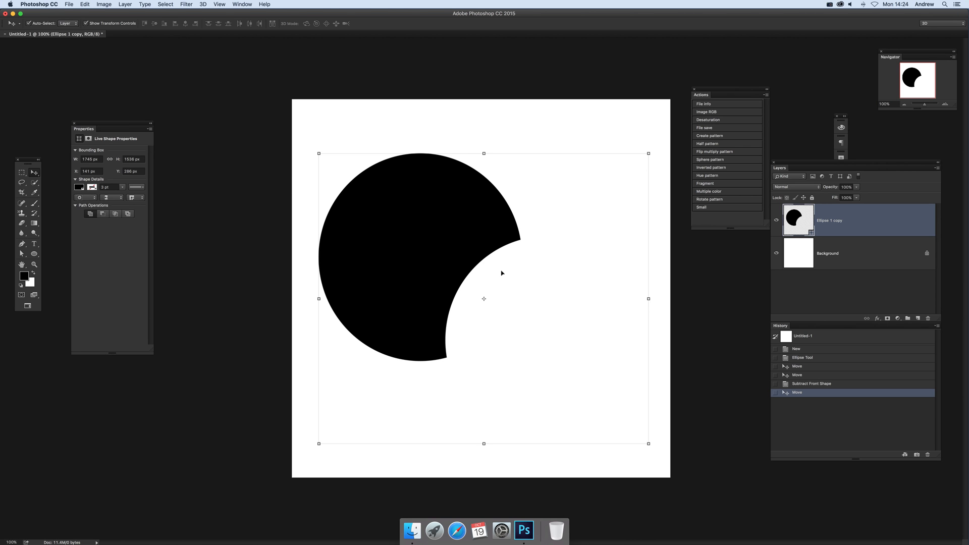
mouse_move(551, 224)
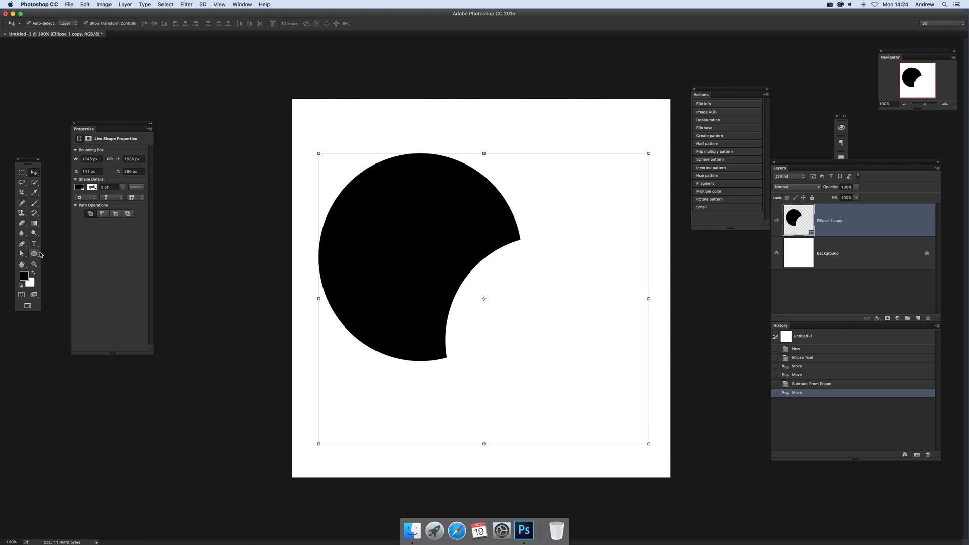
mouse_move(33, 254)
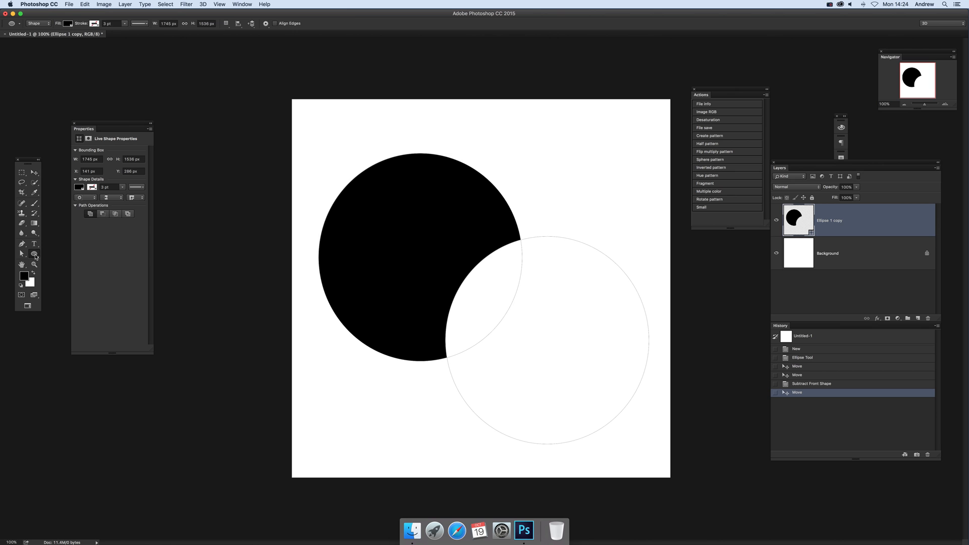
mouse_move(39, 254)
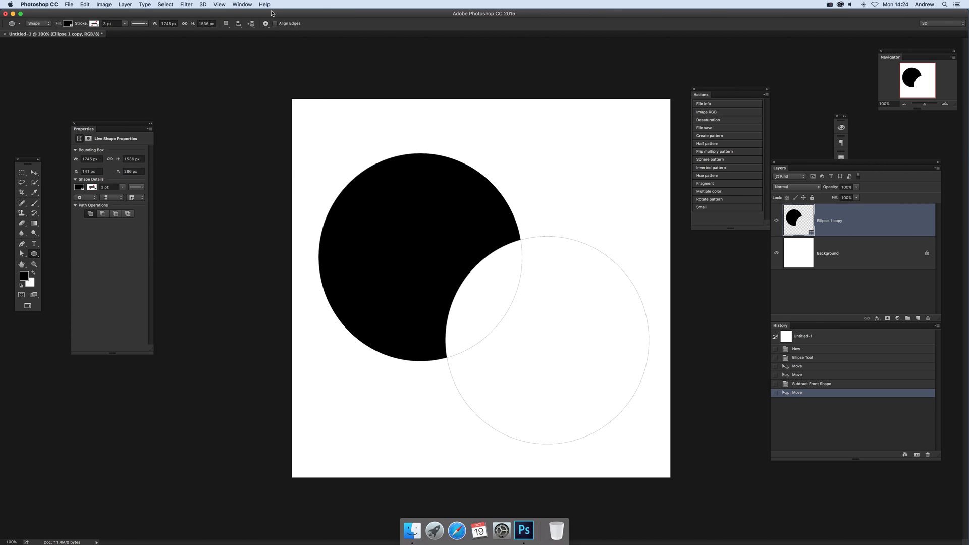
- Merge the crescent's shape components and confirm converting the live shape to a path
click(227, 24)
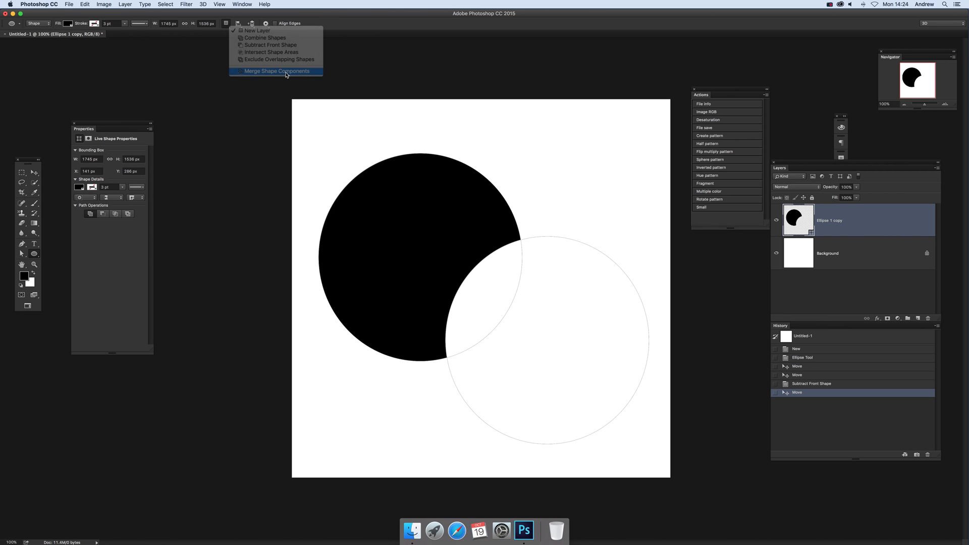
click(276, 70)
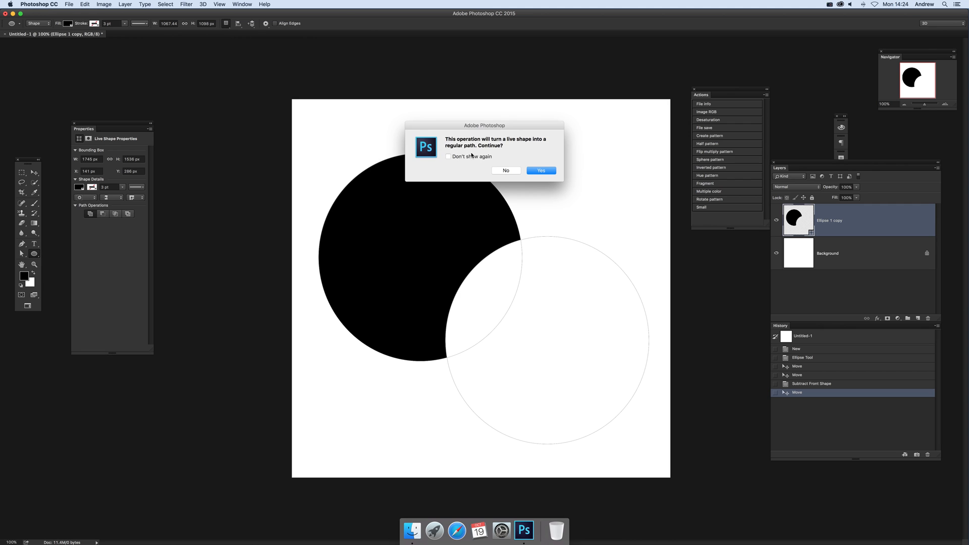
mouse_move(468, 165)
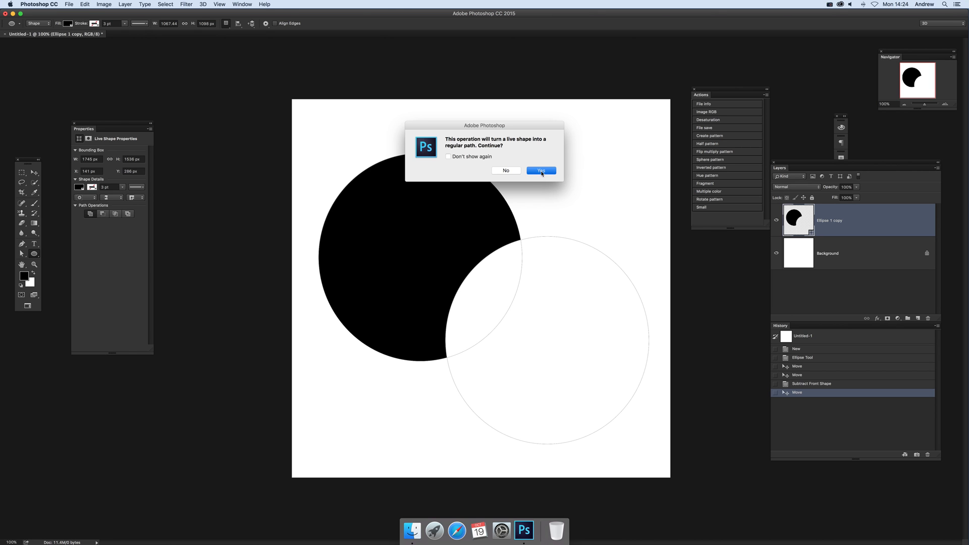
click(539, 170)
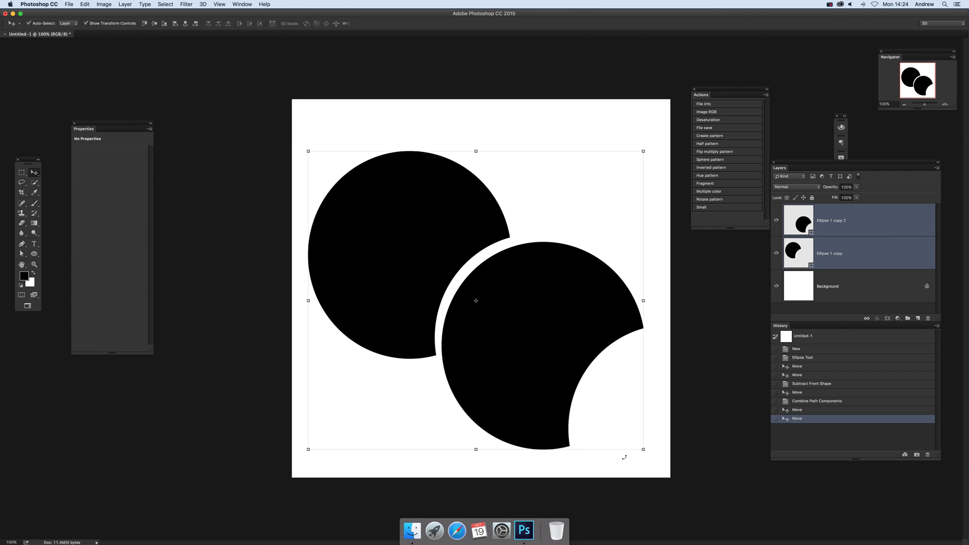
mouse_move(847, 275)
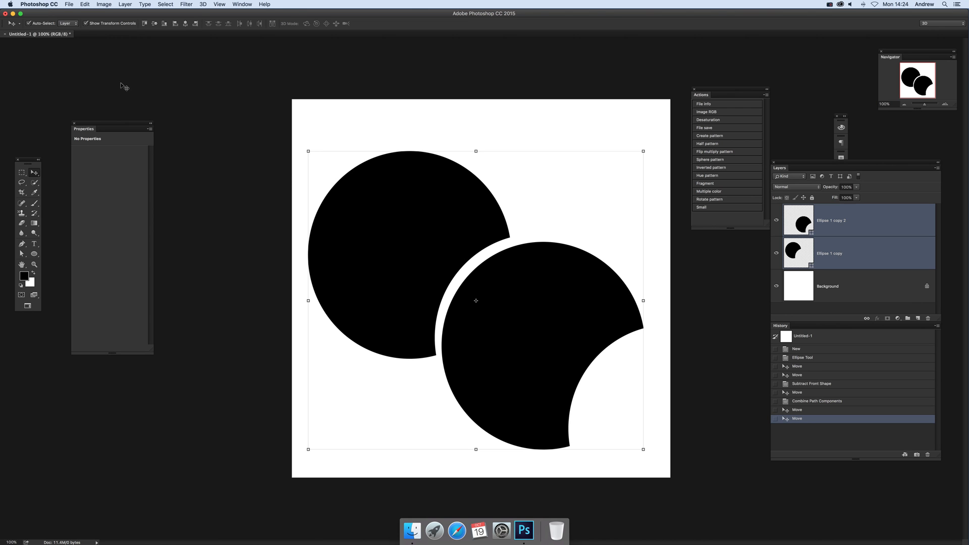
- Unite the two crescents, then merge their shape components into one path
click(125, 4)
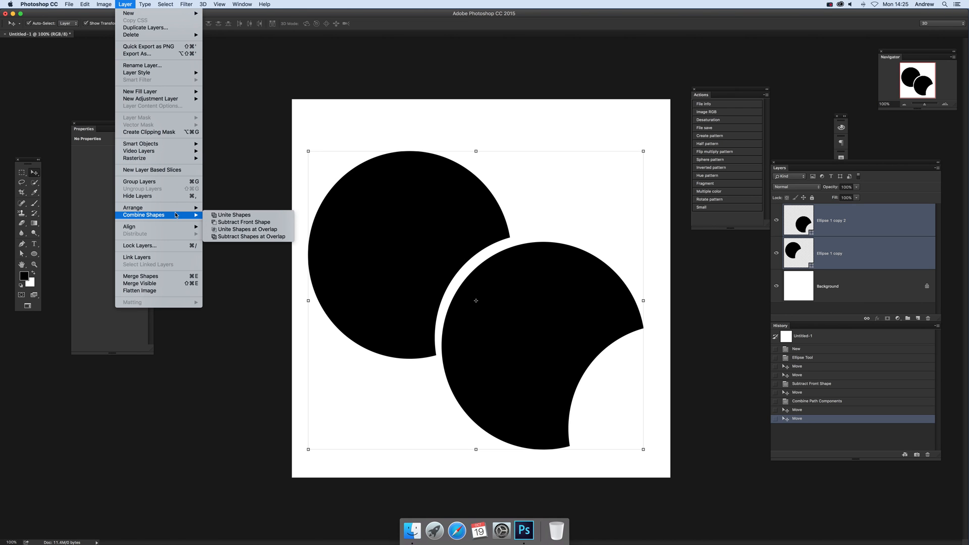
mouse_move(234, 215)
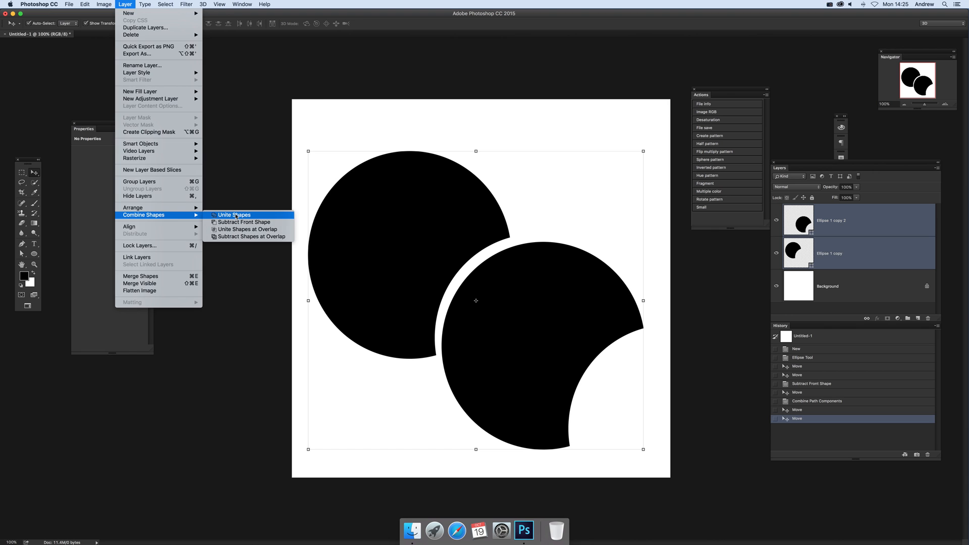
click(234, 215)
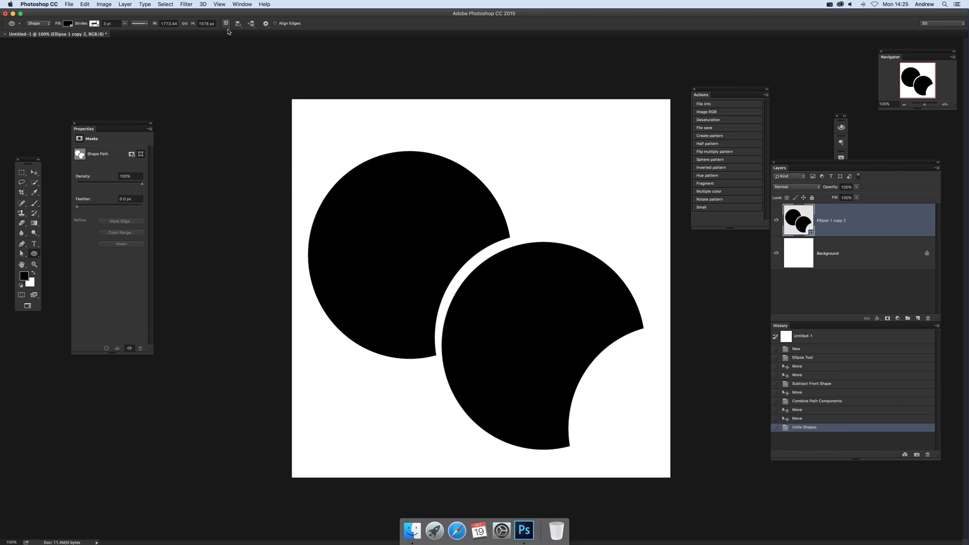
click(226, 23)
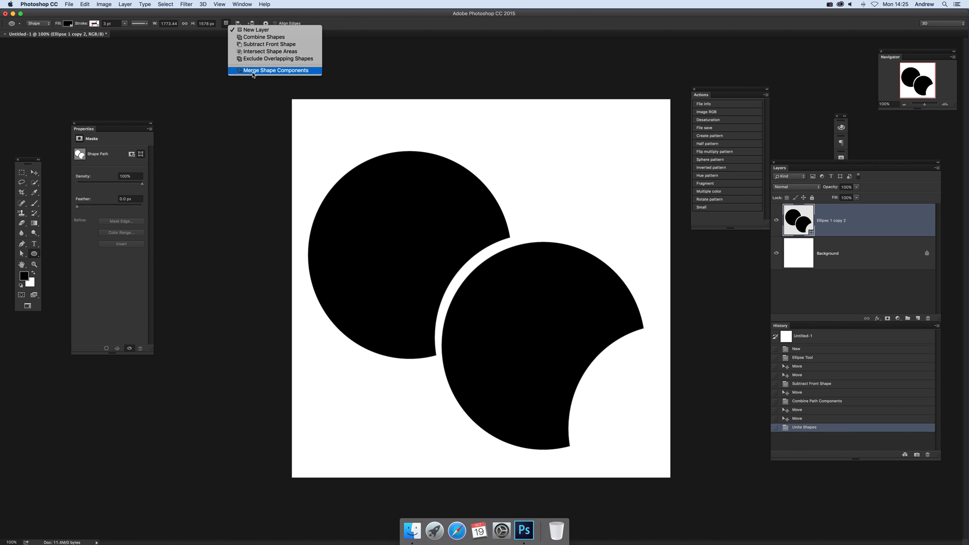
click(274, 69)
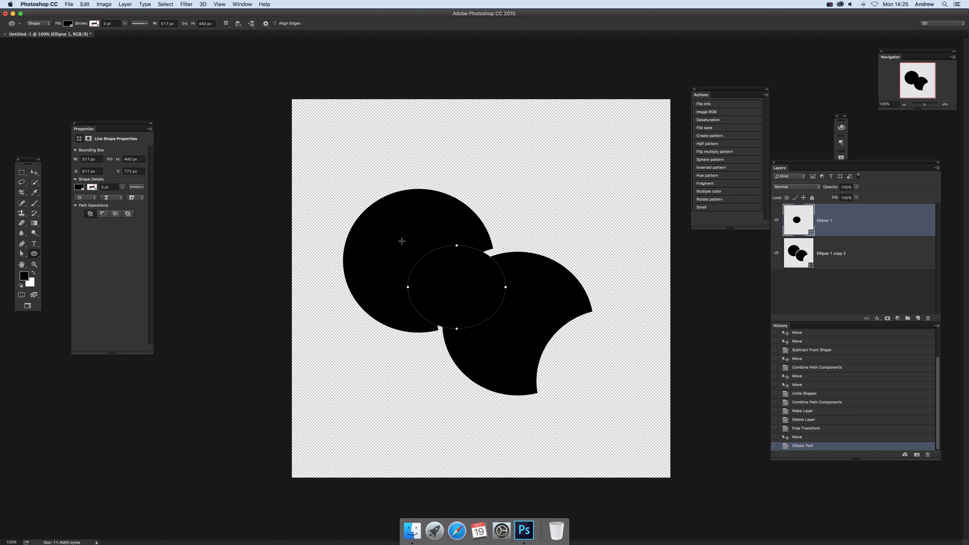
mouse_move(437, 299)
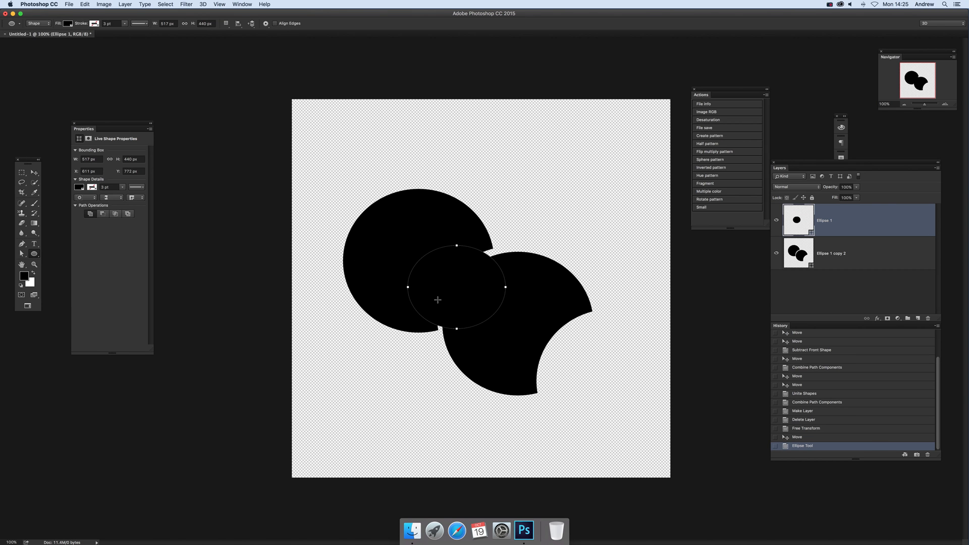
mouse_move(435, 313)
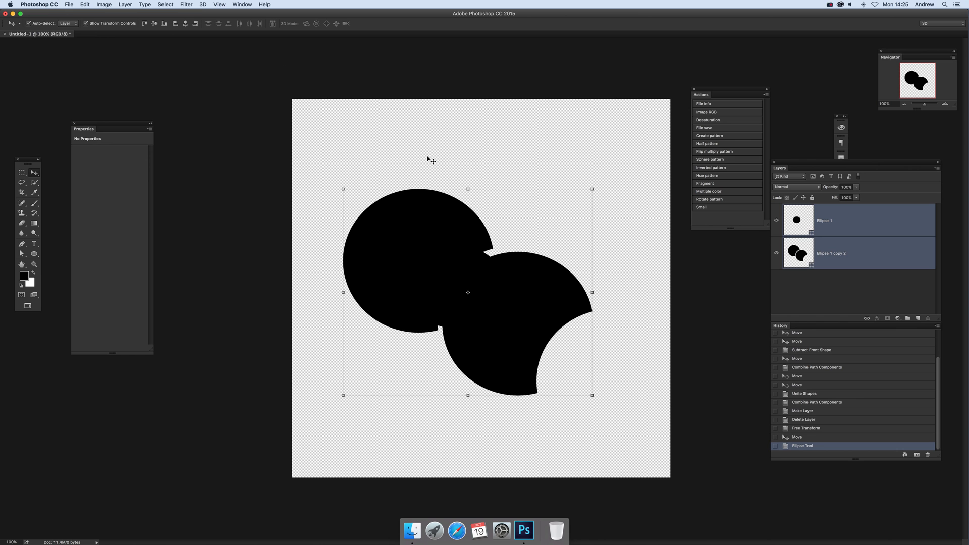
- Apply Unite Shapes at Overlap to the small oval and merged crescents
click(124, 5)
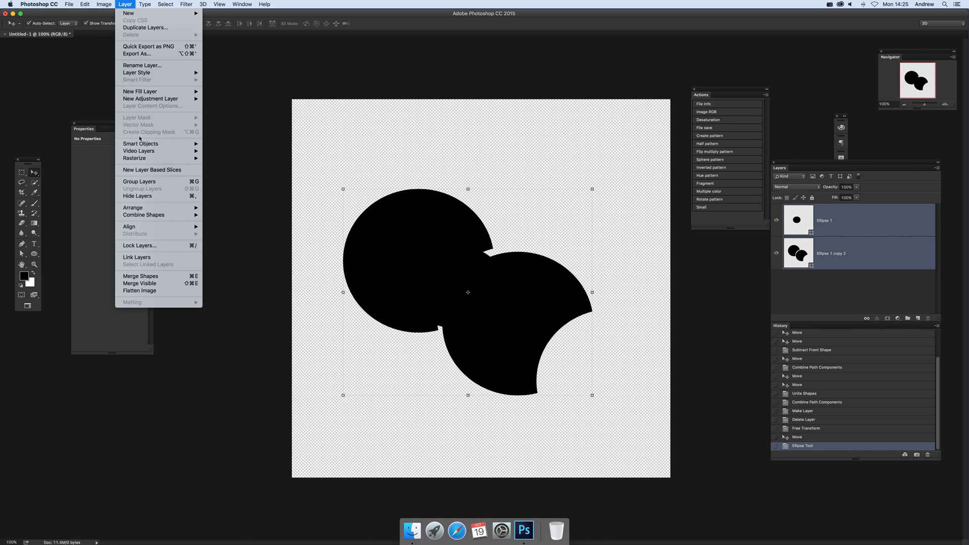
mouse_move(143, 214)
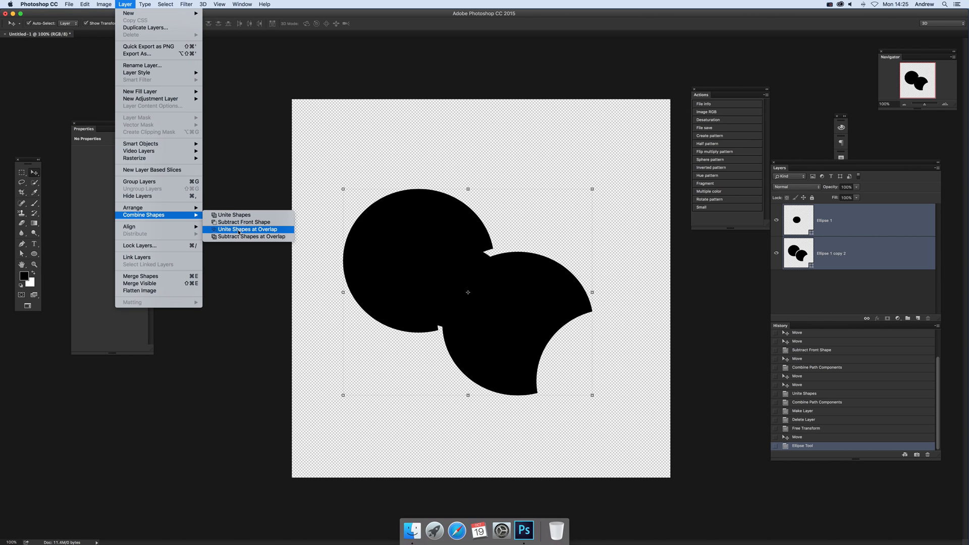
click(248, 229)
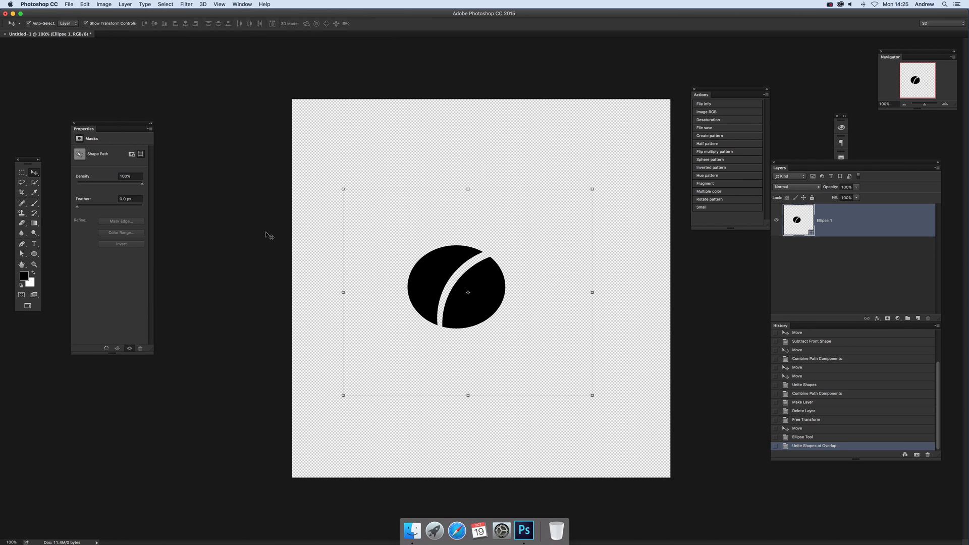
mouse_move(520, 254)
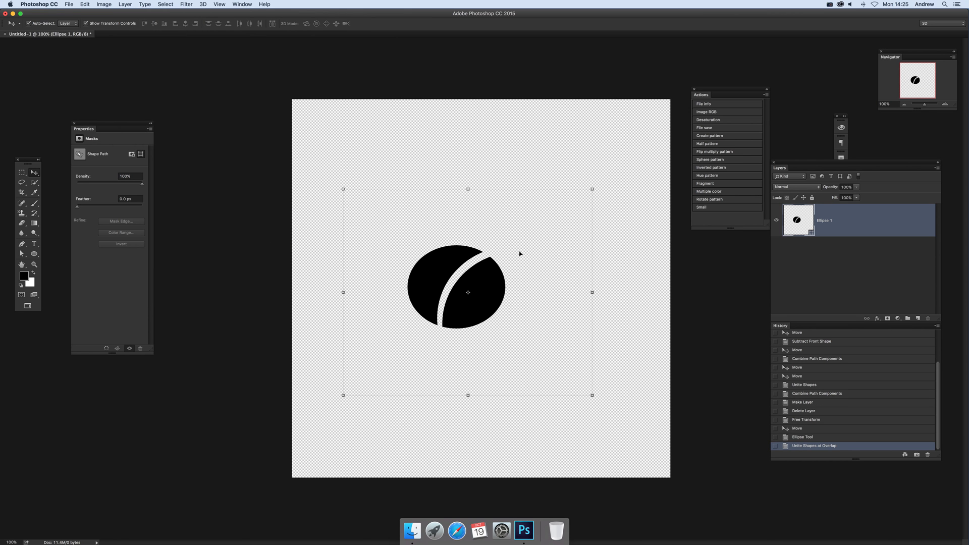
mouse_move(435, 310)
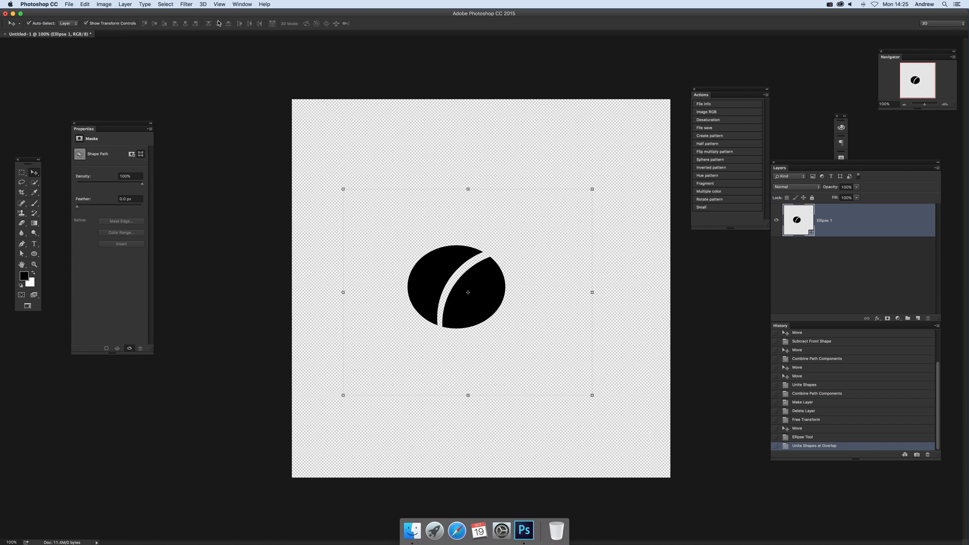
mouse_move(250, 22)
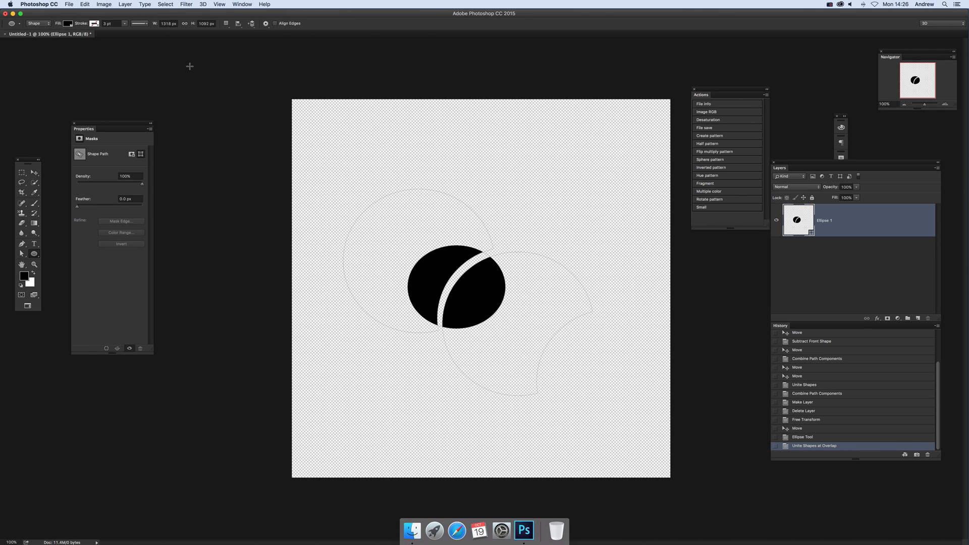
- Merge the split bean's shape components and confirm converting it to a regular path
click(226, 23)
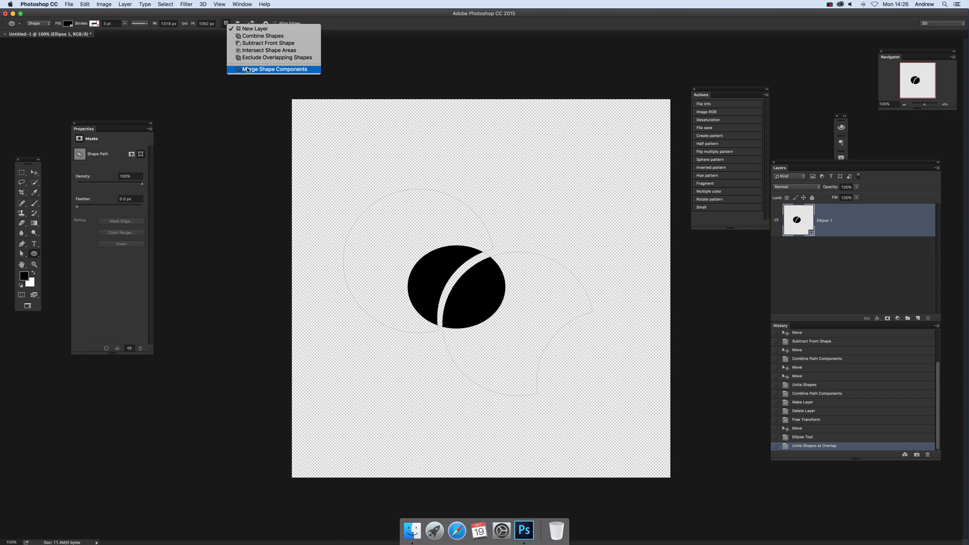
click(275, 69)
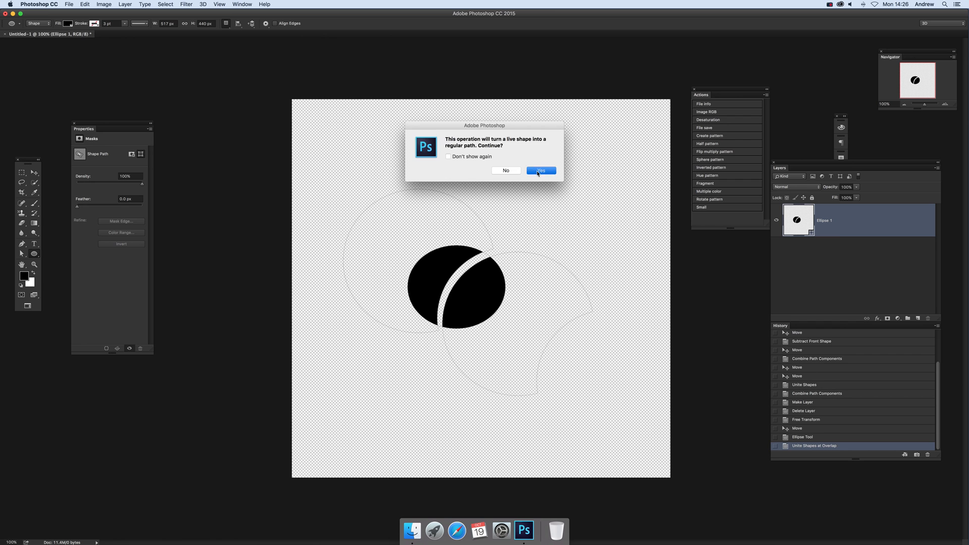
click(540, 170)
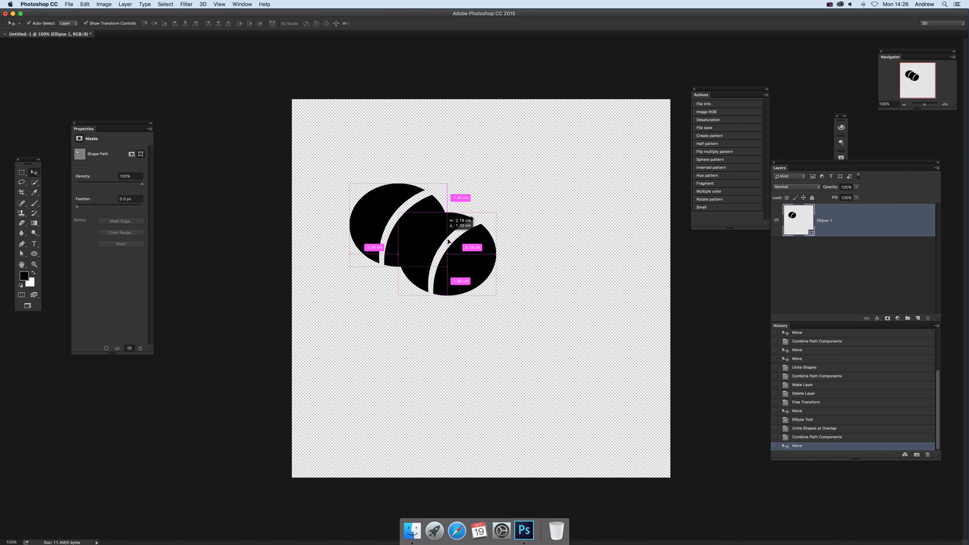
- Alt-drag copies of the bean into an overlapping five-bean cluster
drag(420, 247, 532, 315)
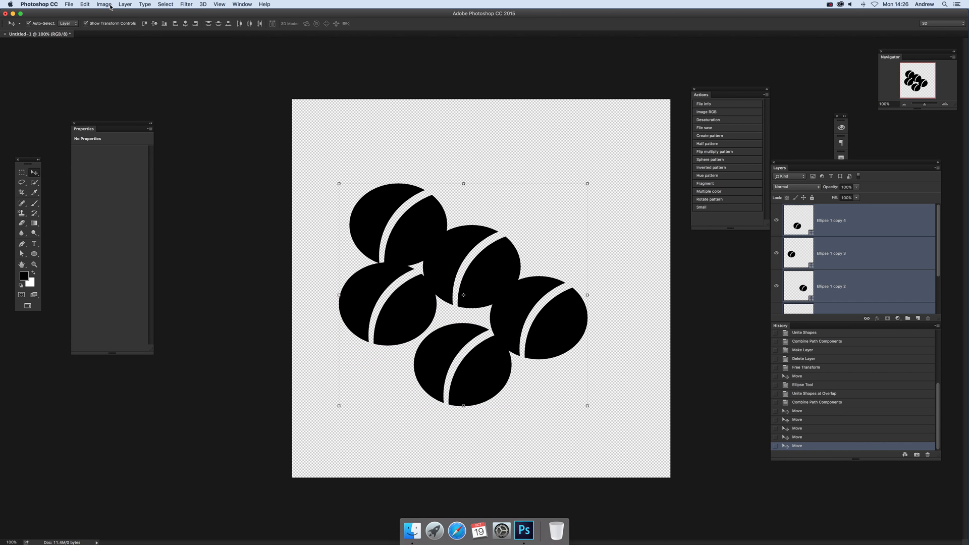
click(124, 5)
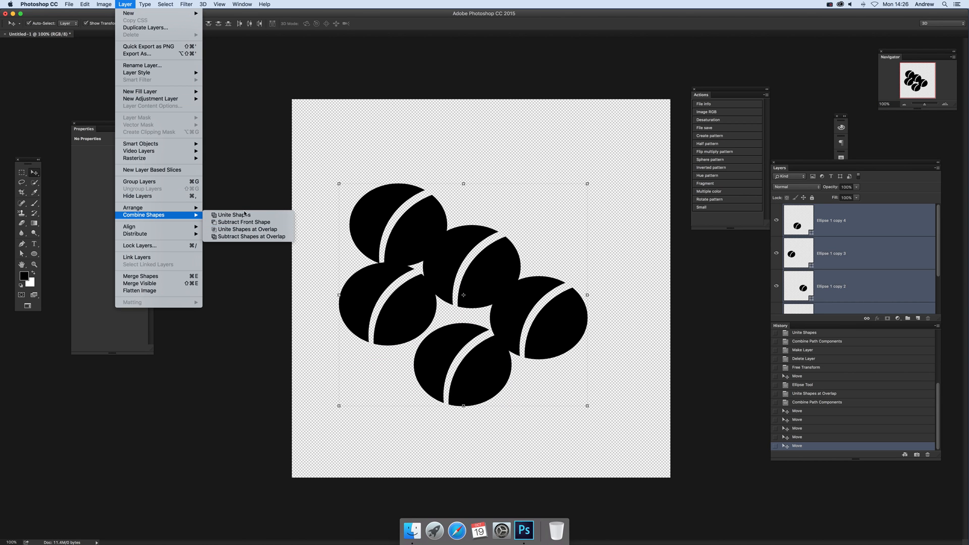
- Unite all five beans and merge the result's components into a single path
click(233, 215)
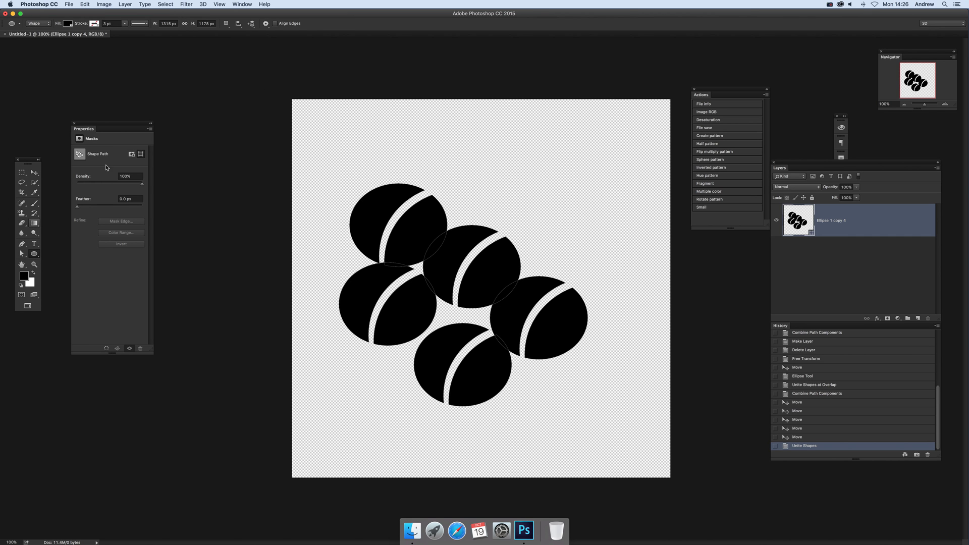
click(226, 23)
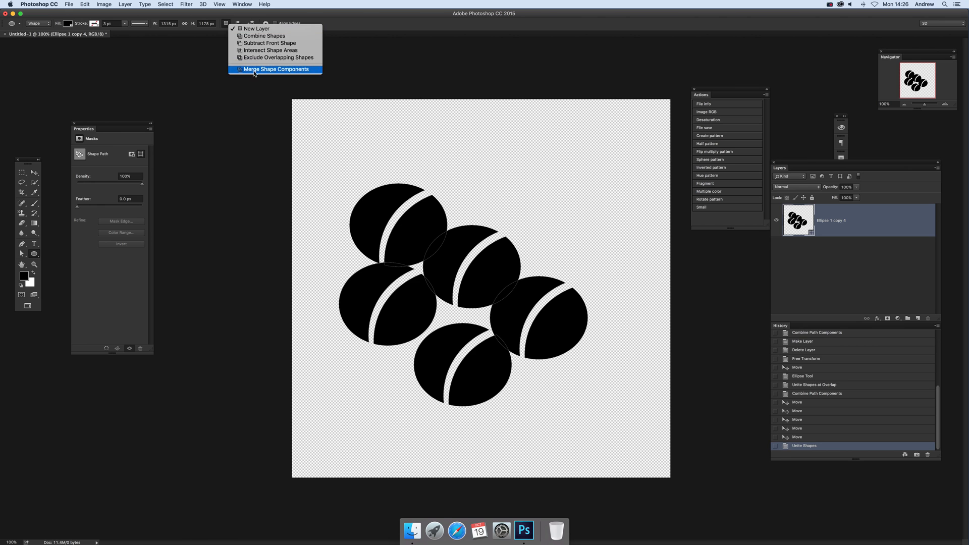
click(278, 68)
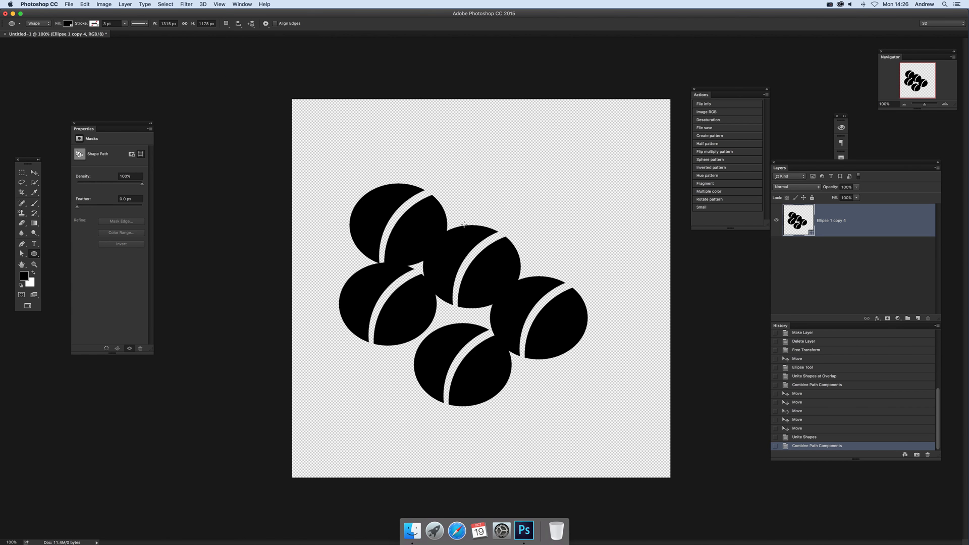
mouse_move(3, 119)
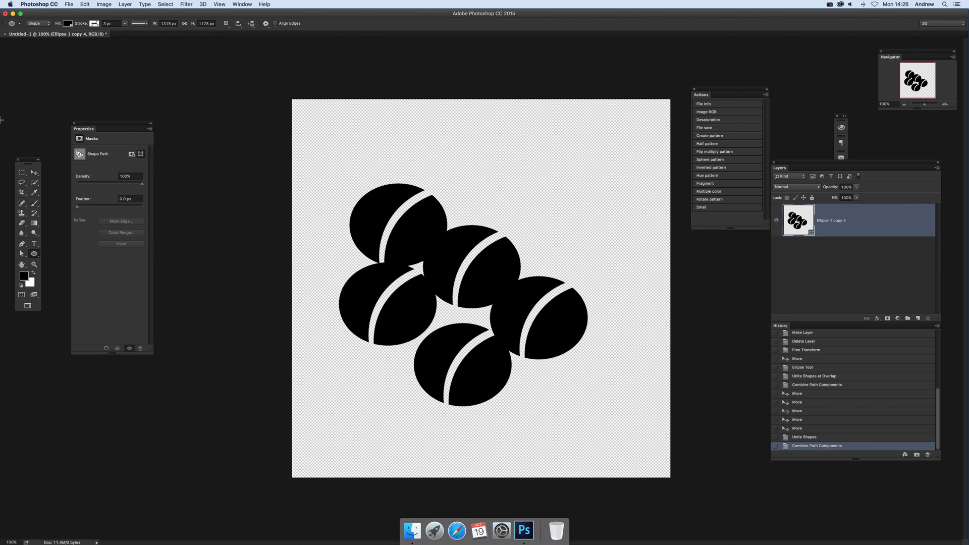
click(35, 171)
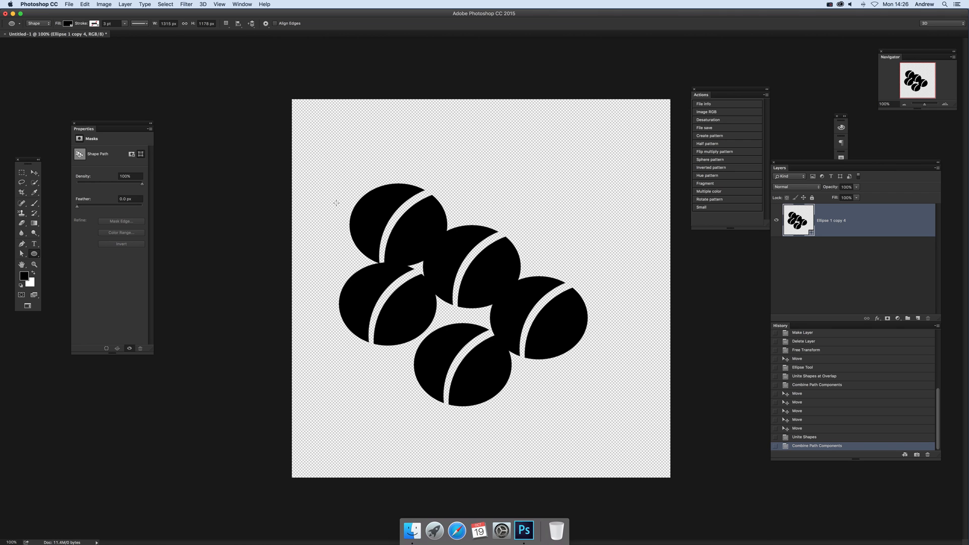
- Drag a large black circle over the bean cluster
drag(337, 202, 579, 399)
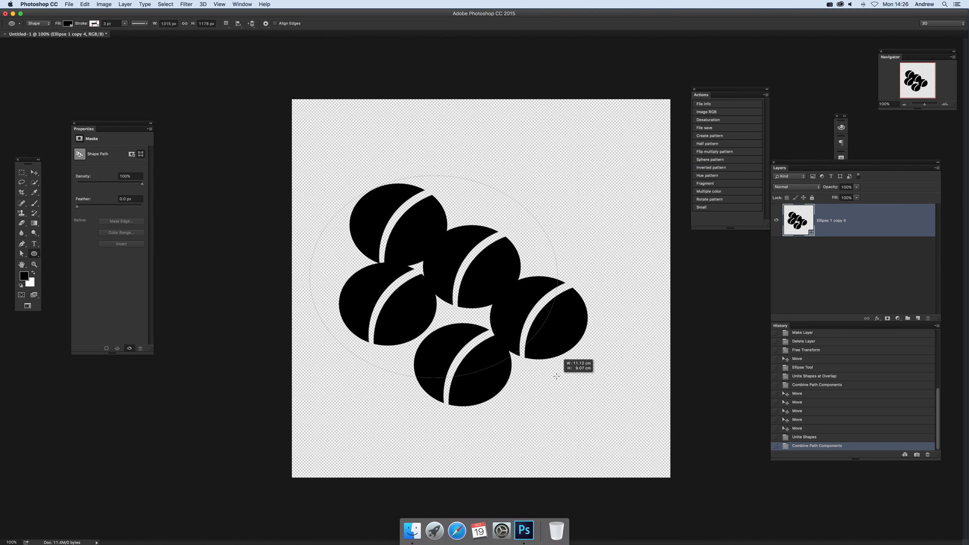
drag(556, 377, 553, 392)
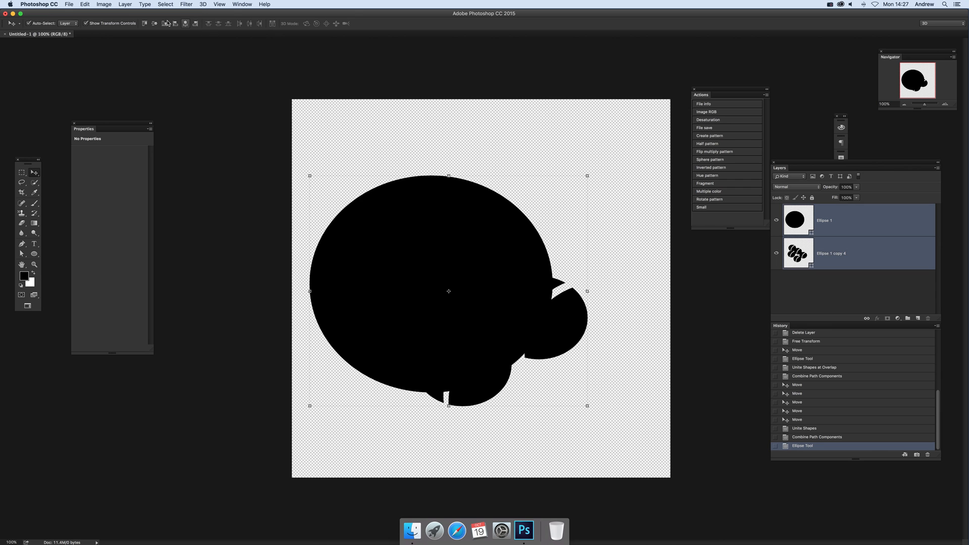
- Subtract the bean cluster from the large circle wherever they overlap, using Combine Shapes
click(124, 5)
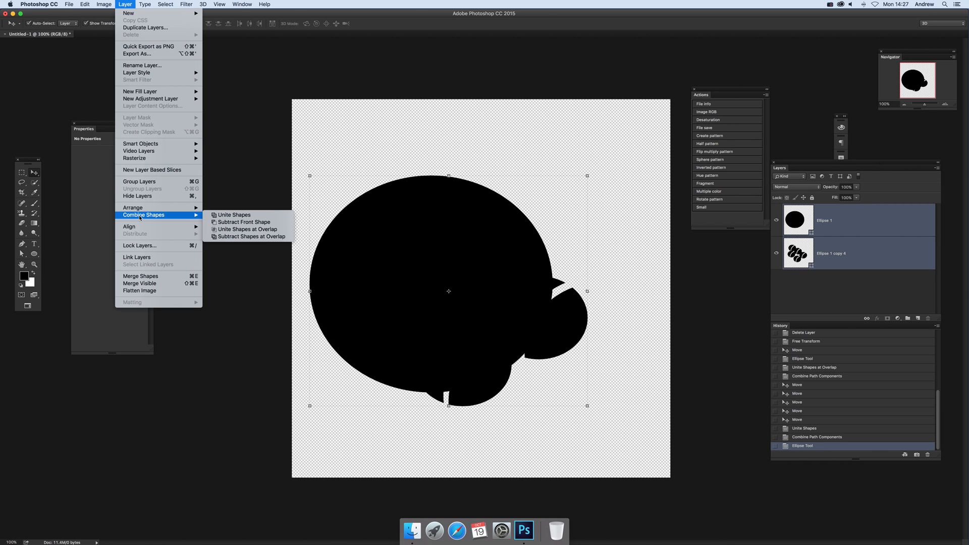
mouse_move(250, 236)
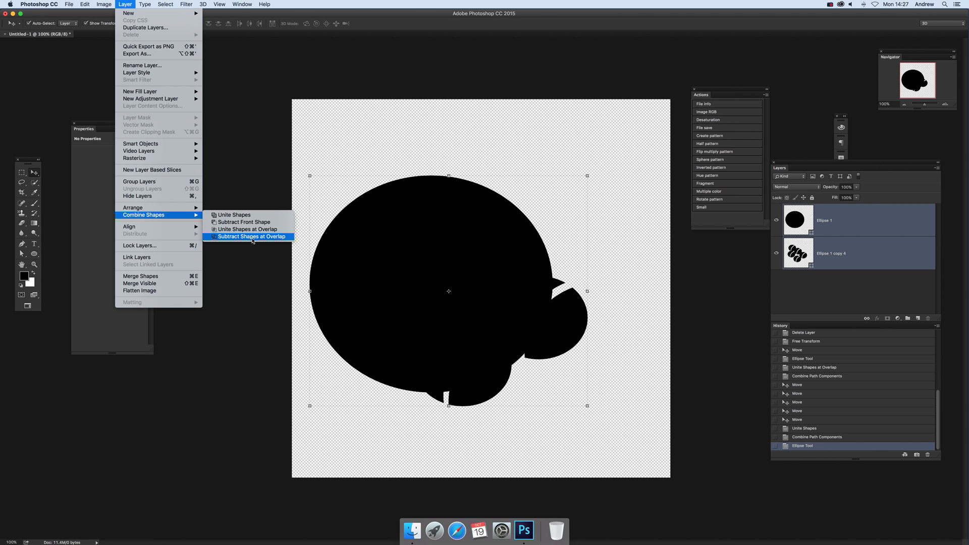
click(251, 237)
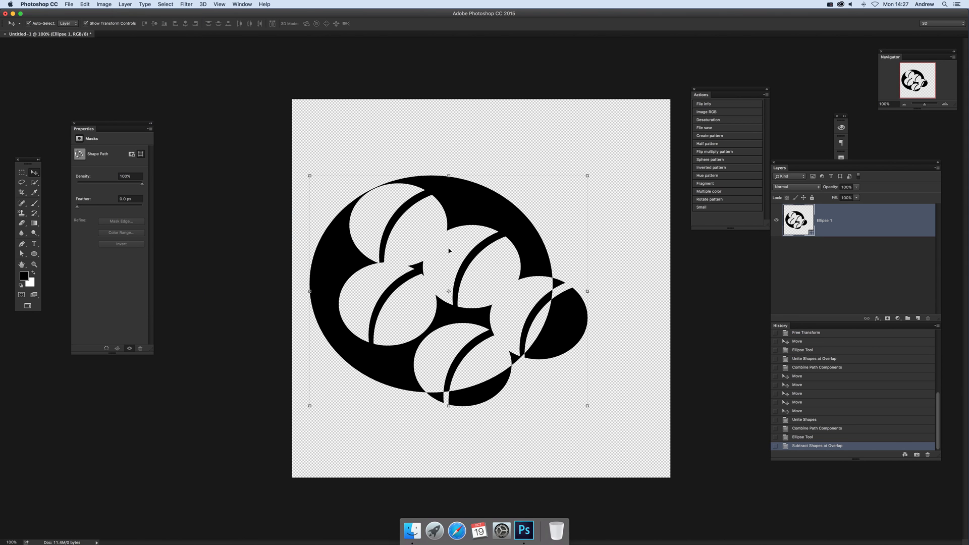
mouse_move(369, 243)
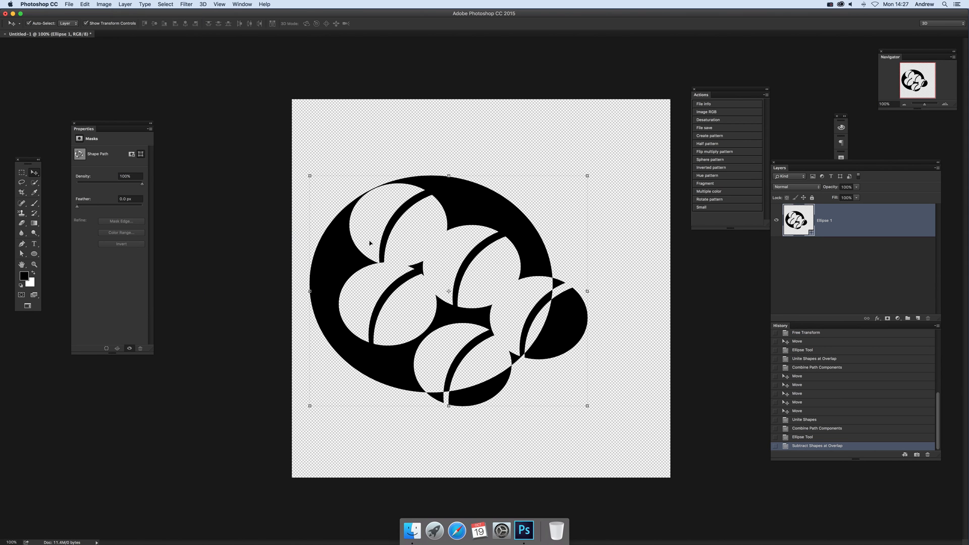
mouse_move(338, 339)
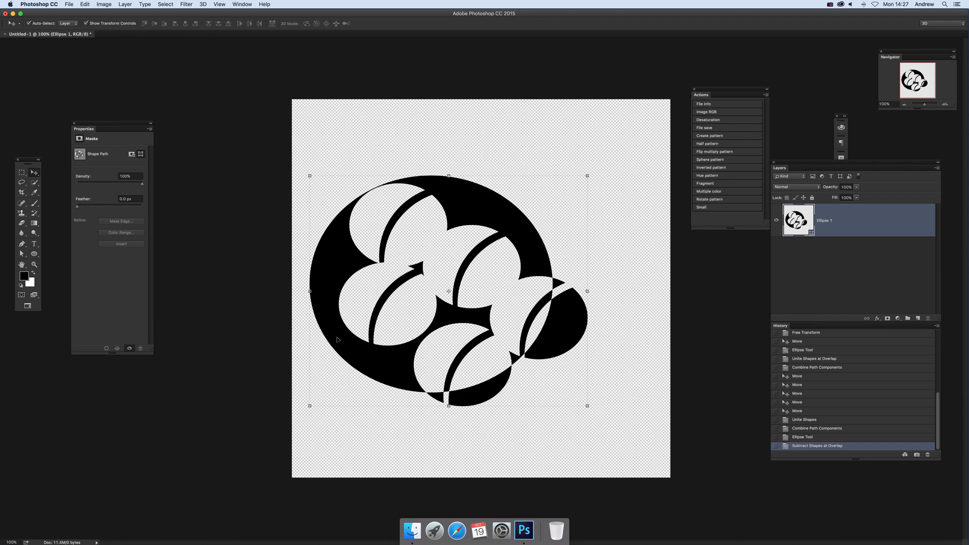
mouse_move(553, 360)
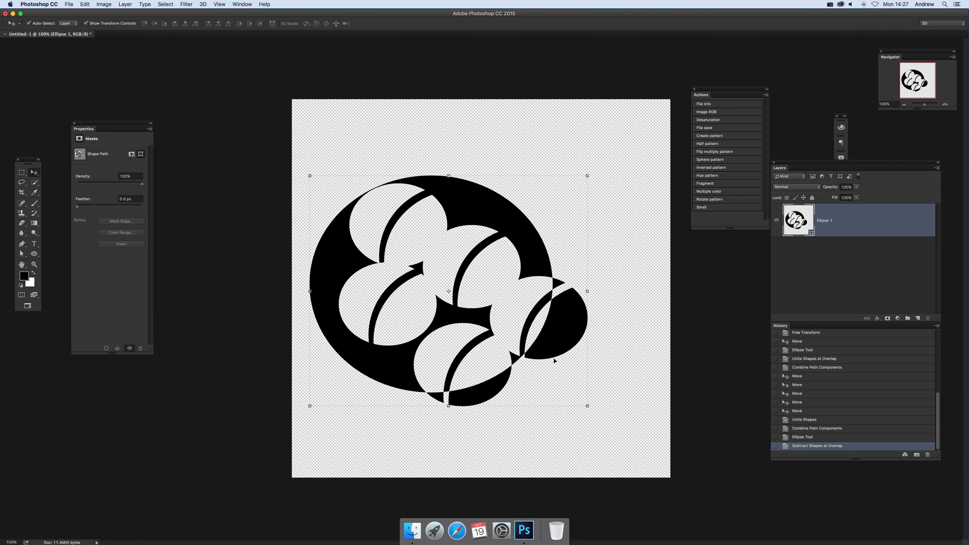
mouse_move(548, 226)
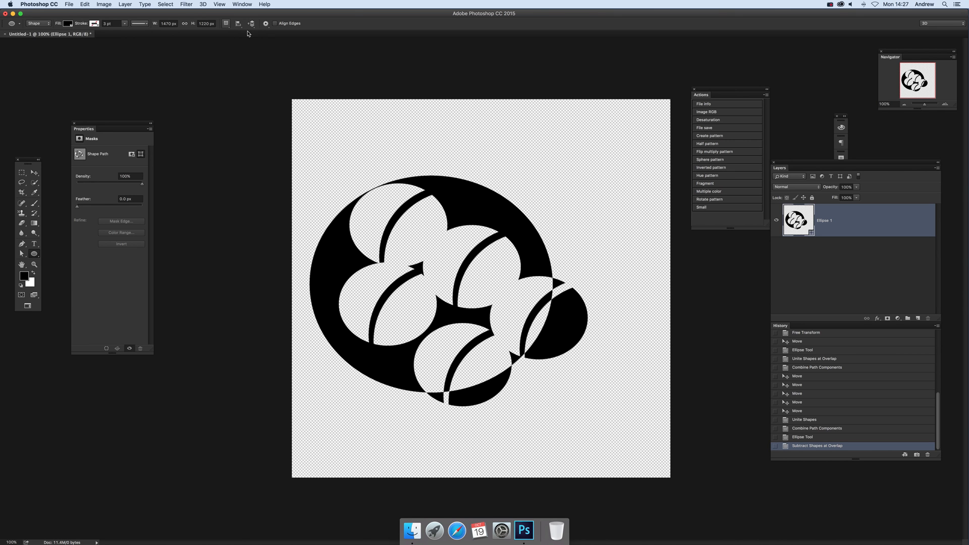
- Merge the emblem's shape components, accepting conversion of the live shape into a regular path
click(226, 23)
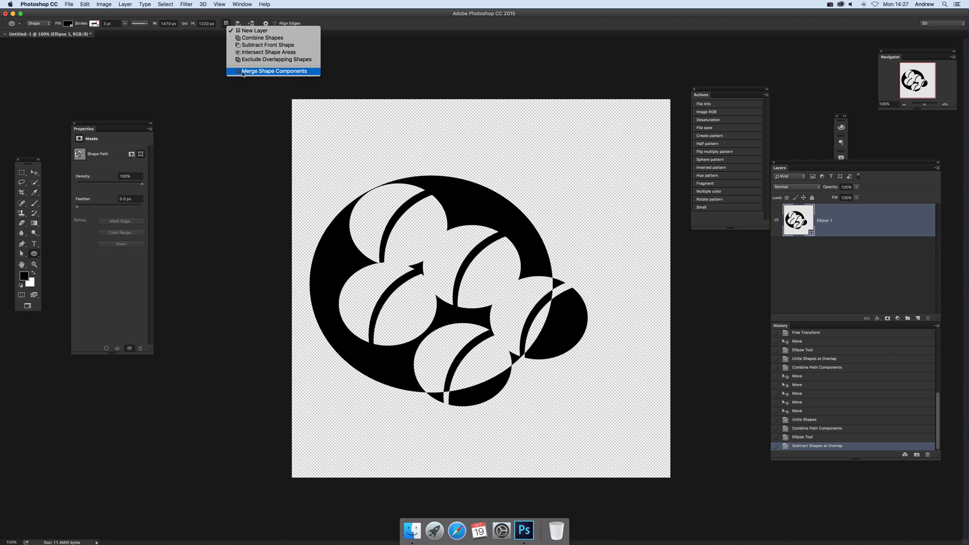
click(273, 71)
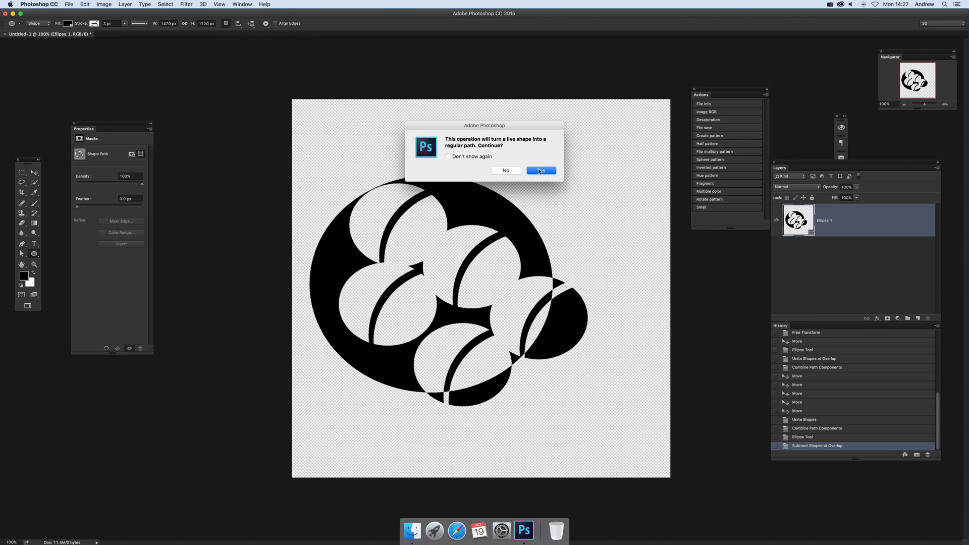
click(539, 170)
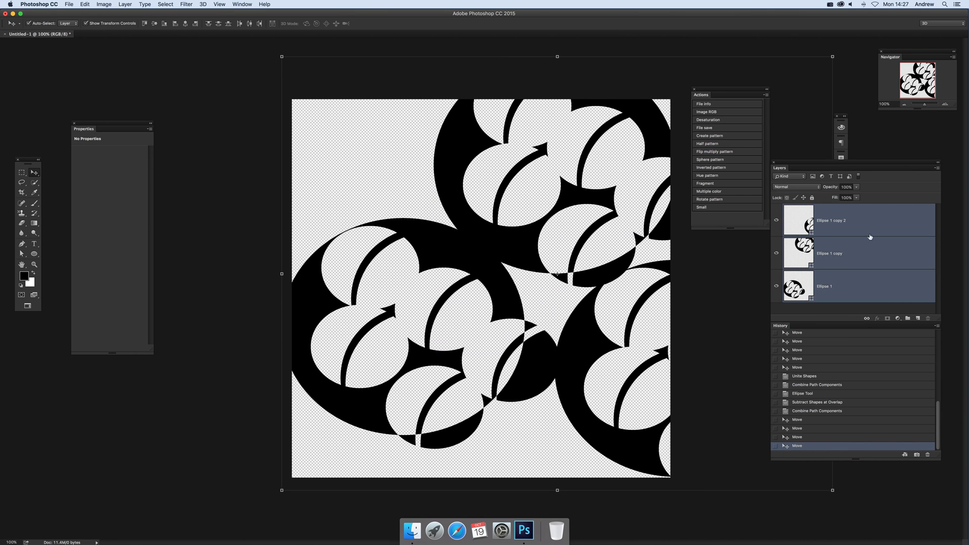
mouse_move(188, 38)
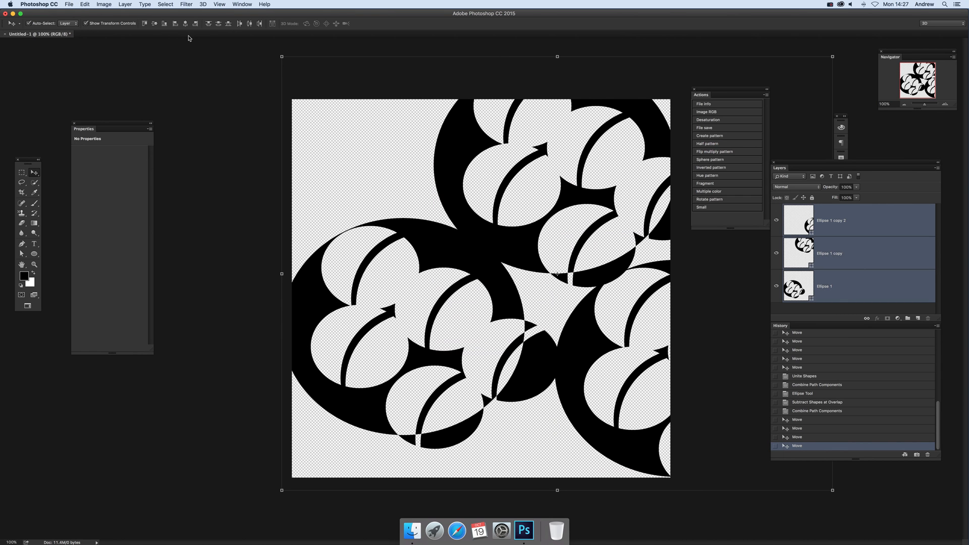
- Unite the three overlapping emblem copies into a single shape layer
click(124, 4)
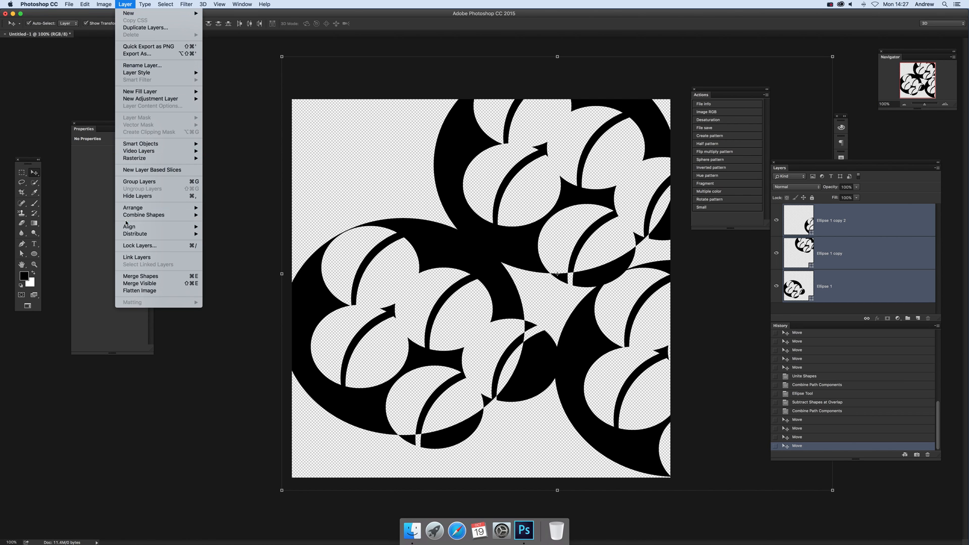
mouse_move(143, 214)
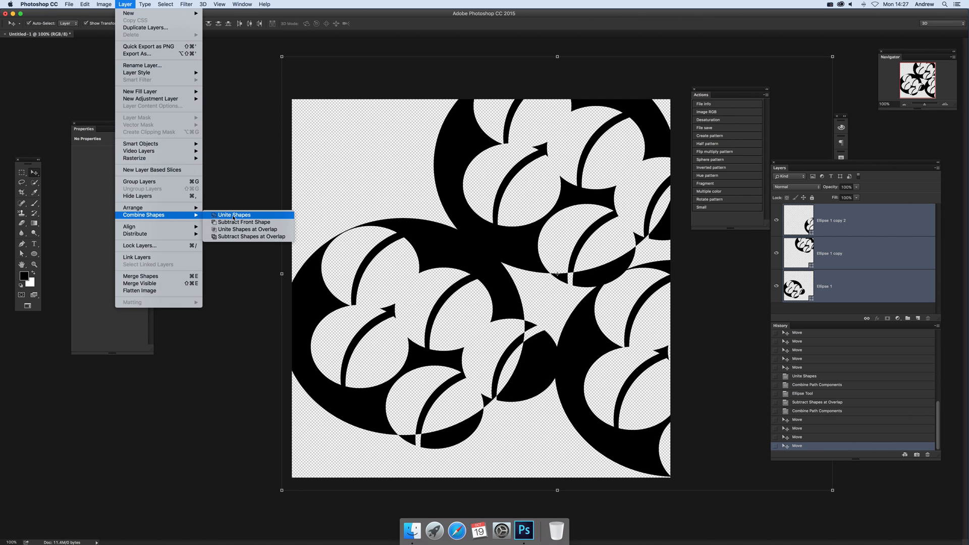
click(234, 215)
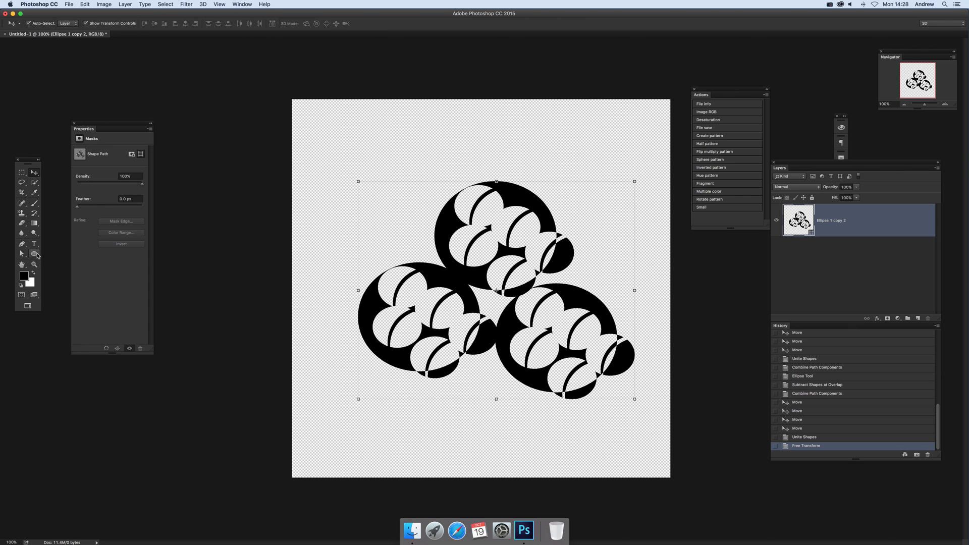
- Merge the united emblem cluster's path components into one shape
click(228, 22)
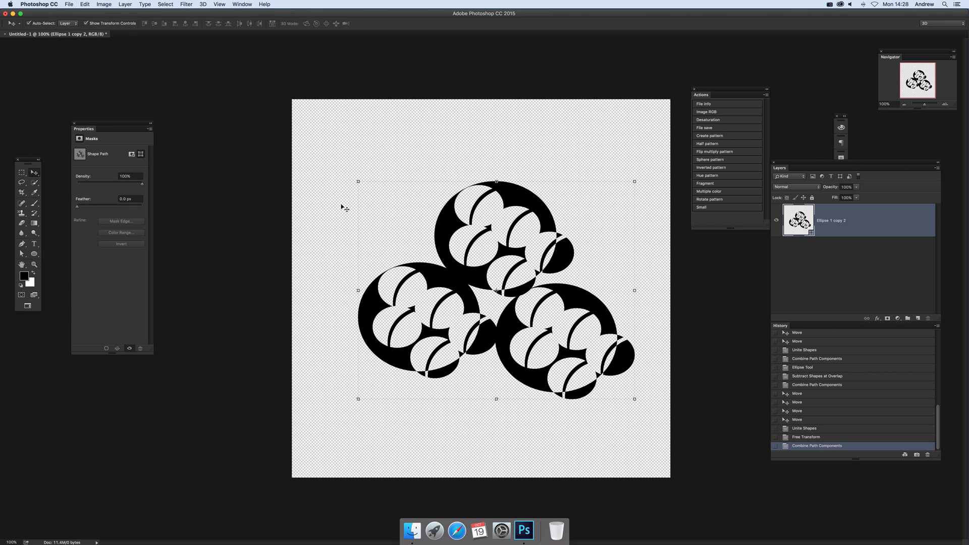
click(242, 4)
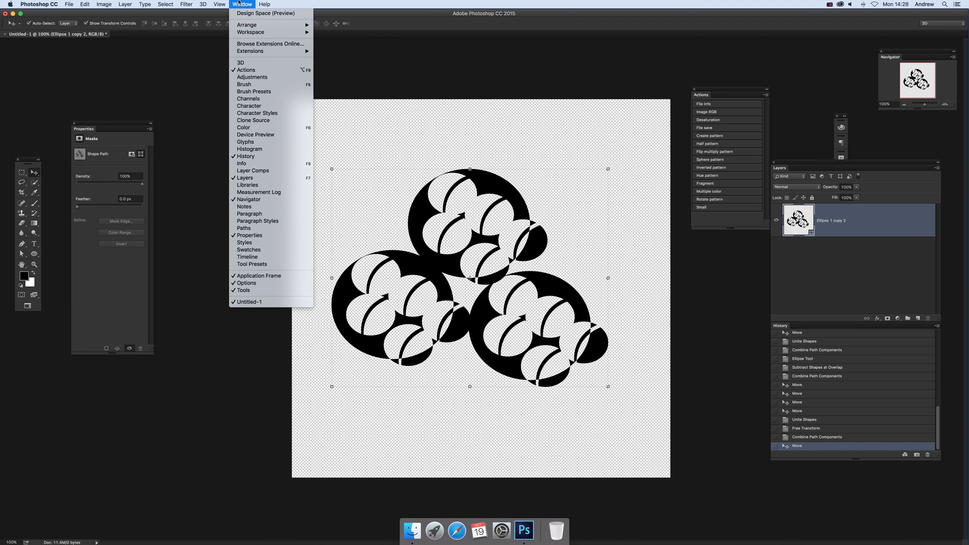
- Apply the glossy blue gel preset style from the Styles panel to the emblem cluster
click(244, 242)
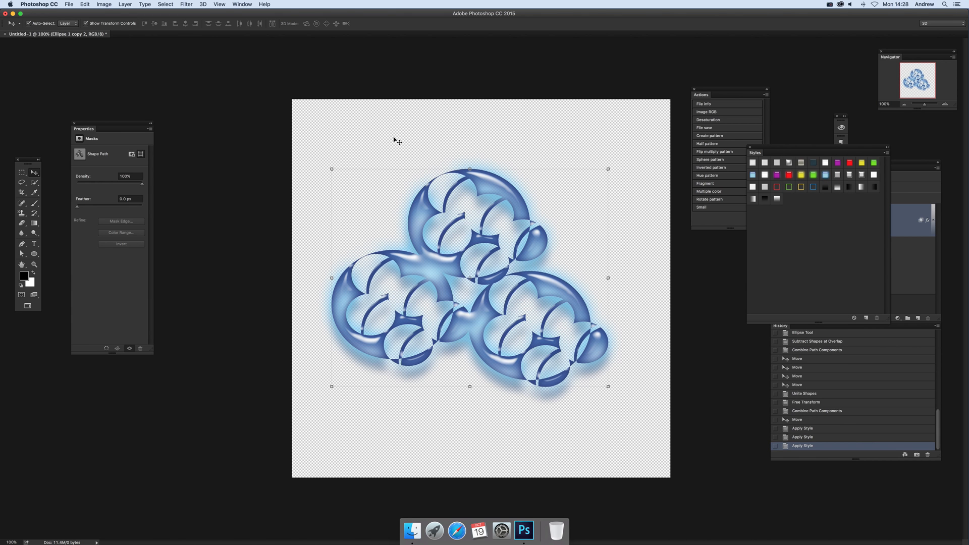
mouse_move(55, 162)
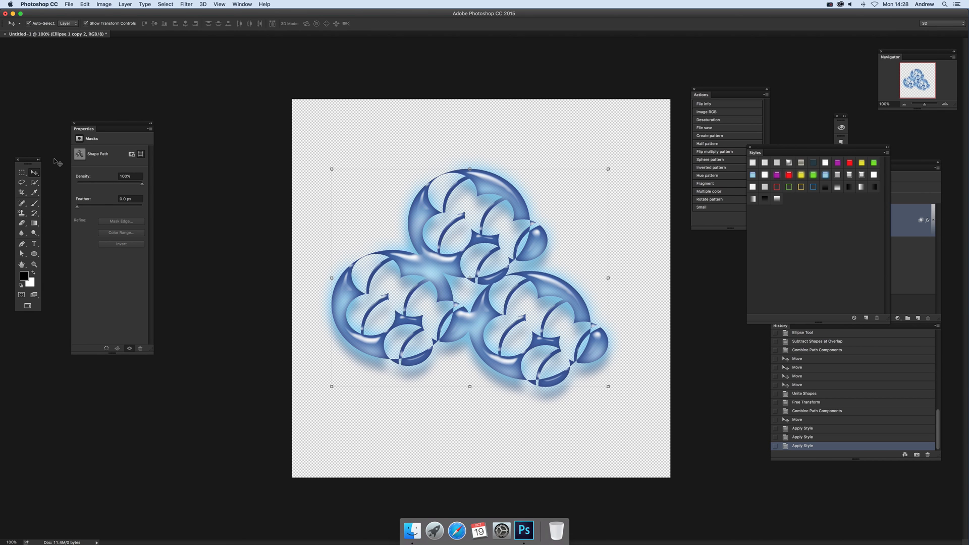
mouse_move(510, 183)
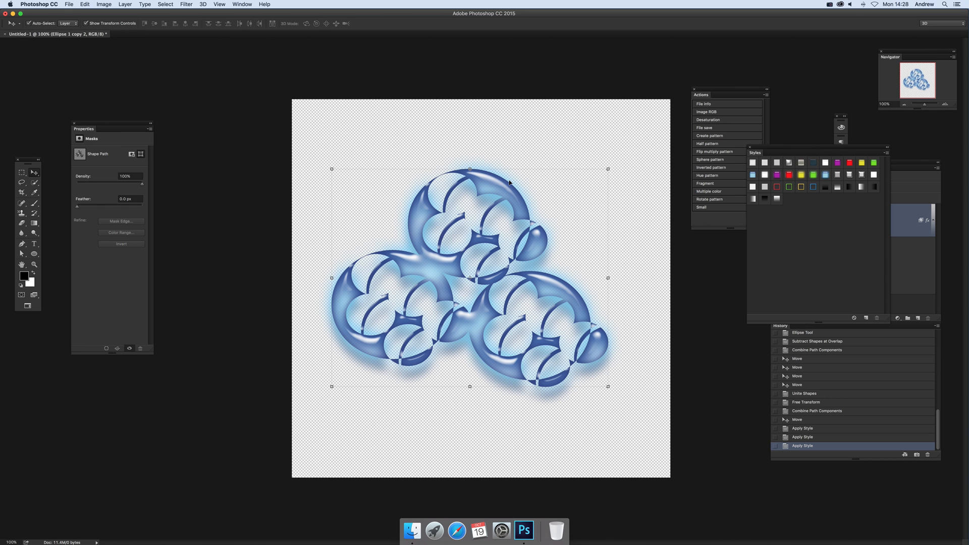